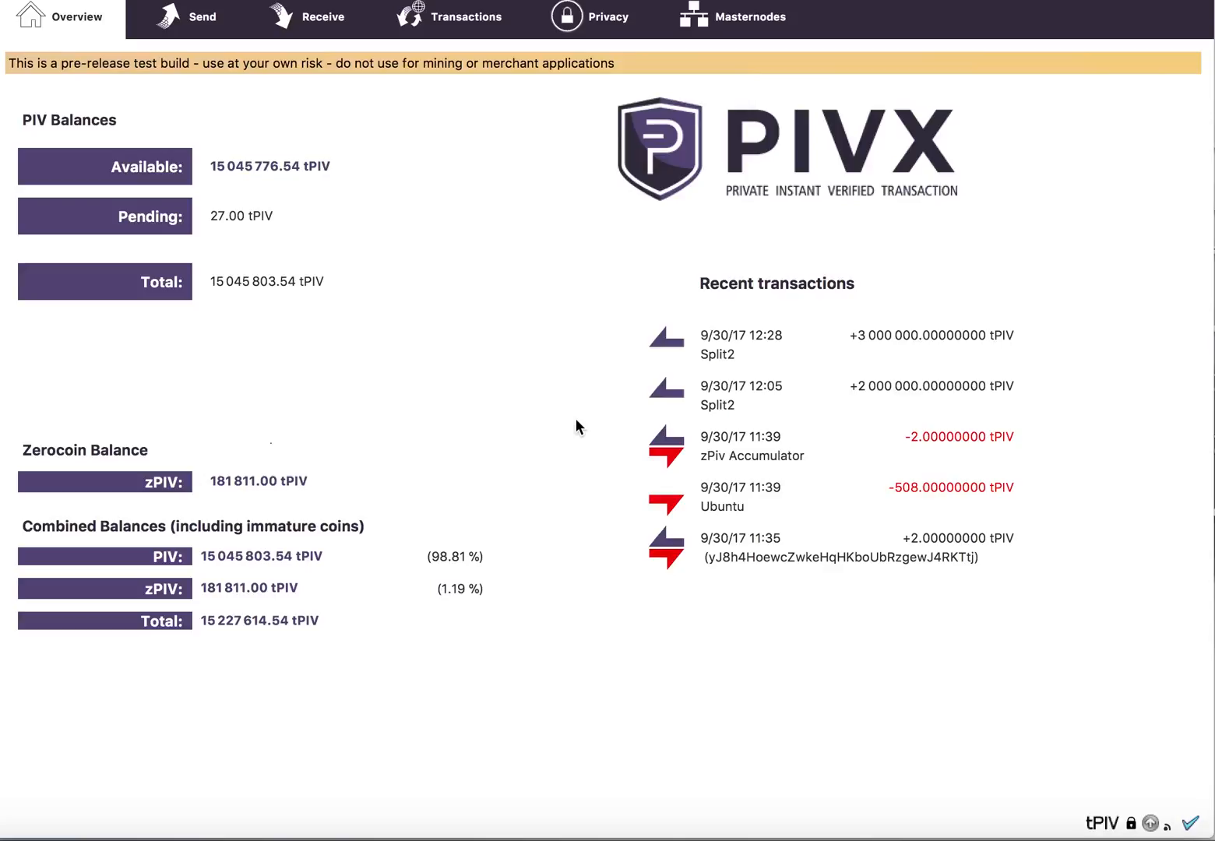
pyautogui.moveTo(564, 408)
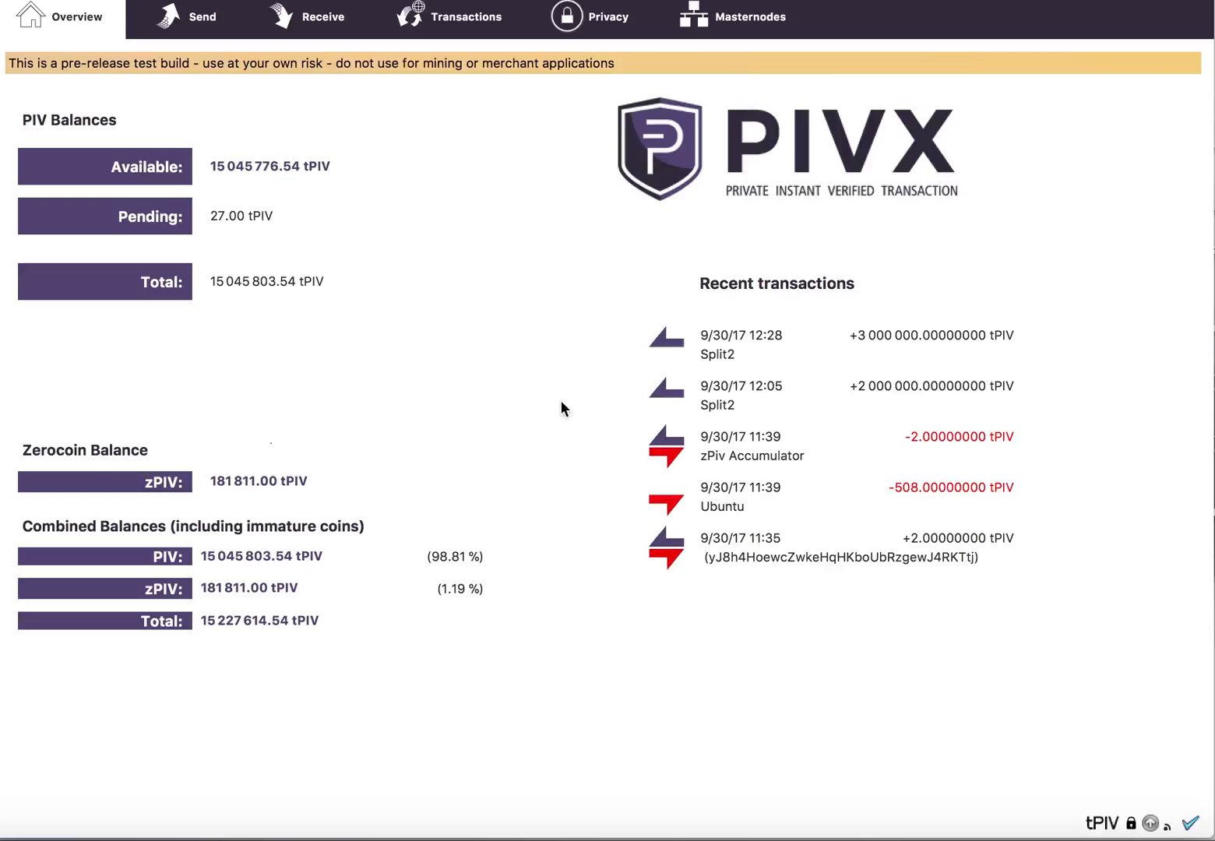
pyautogui.moveTo(454, 299)
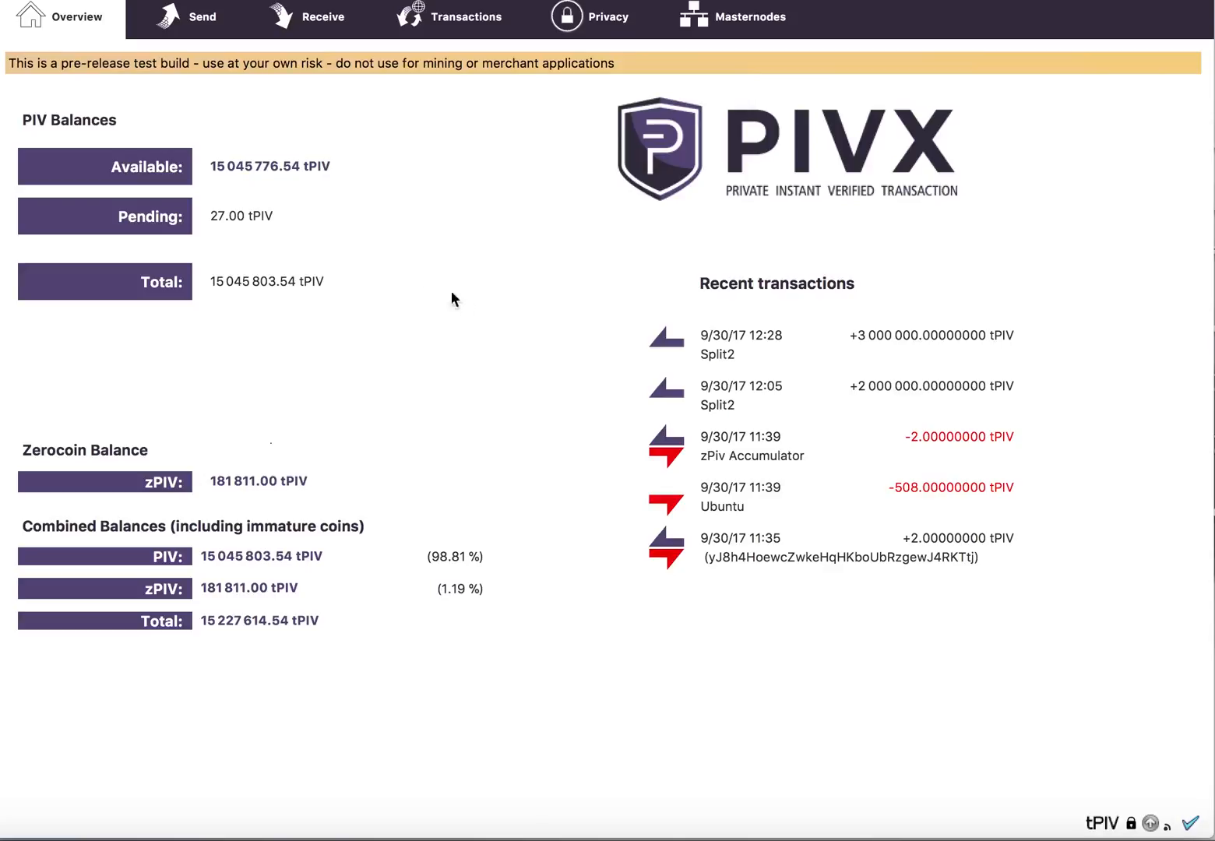
pyautogui.moveTo(146, 38)
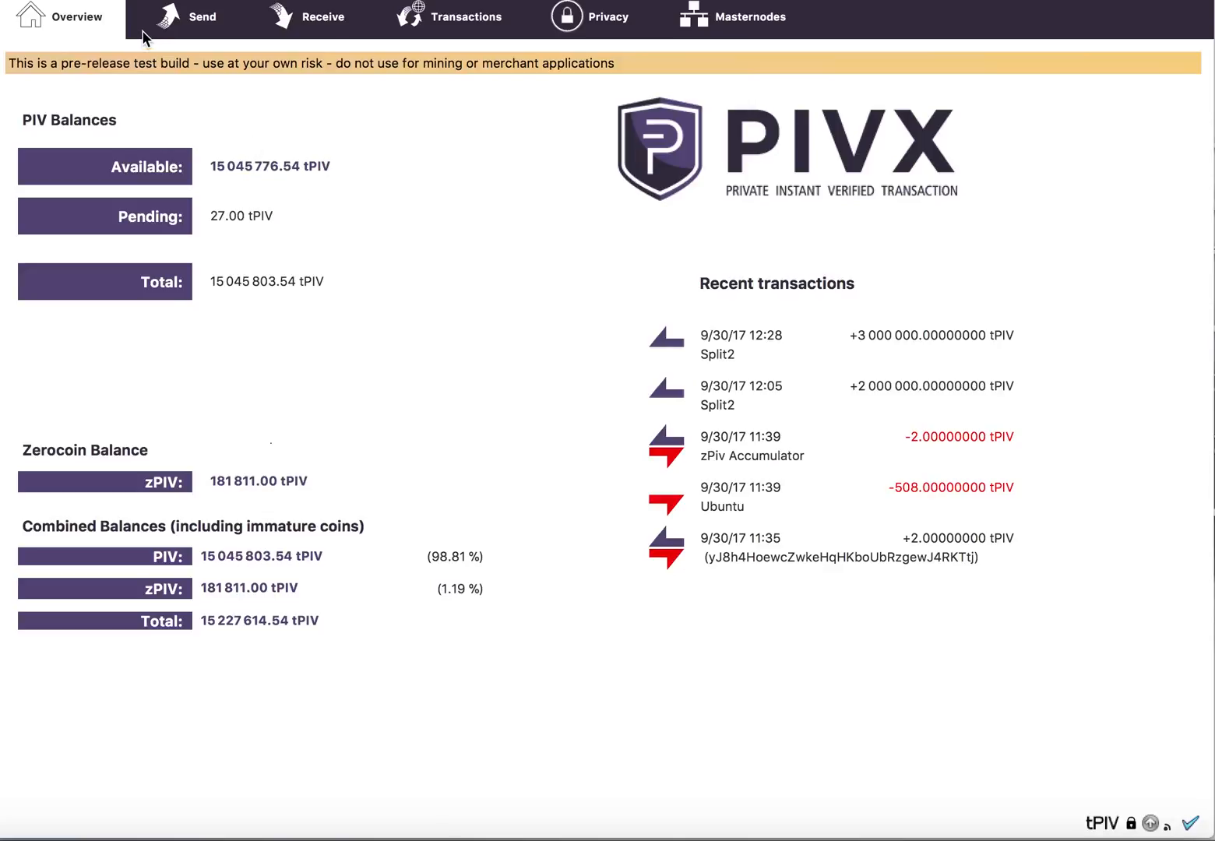
pyautogui.moveTo(236, 125)
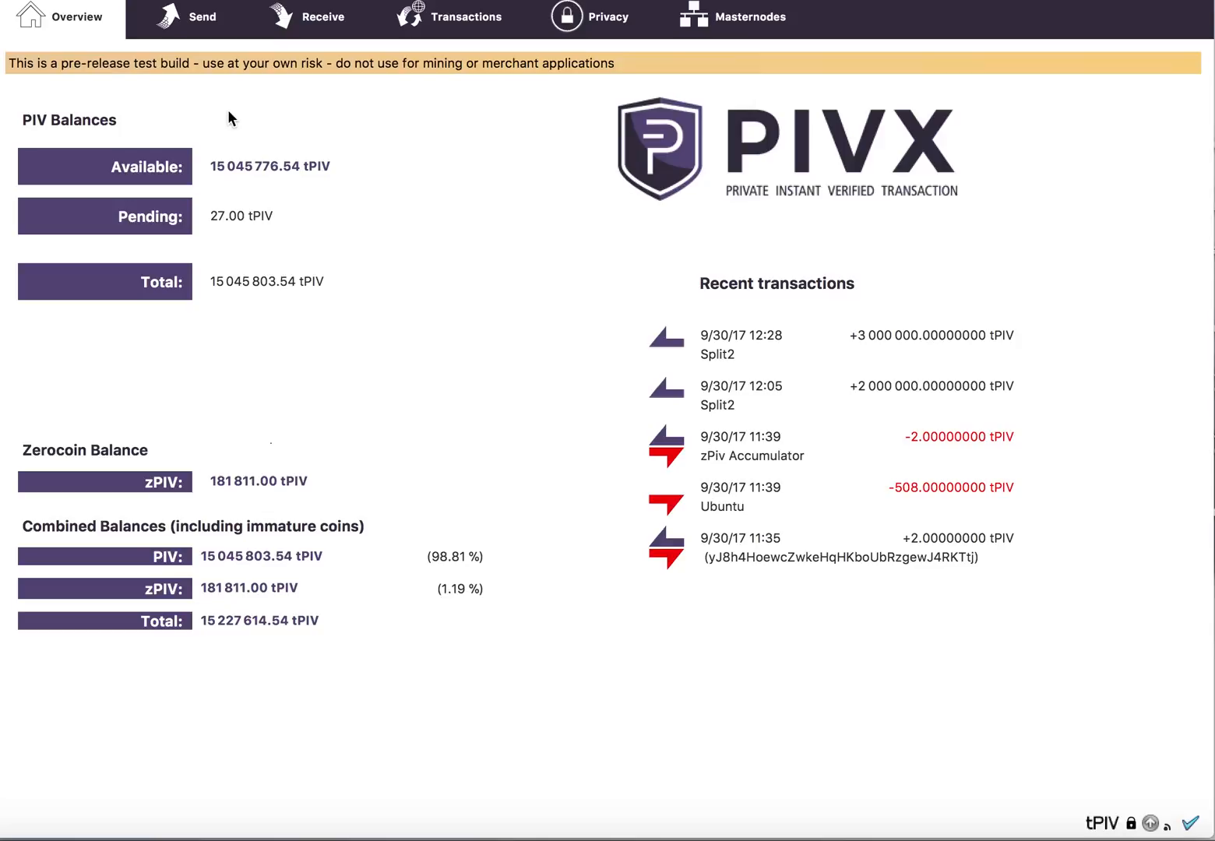
pyautogui.moveTo(190, 78)
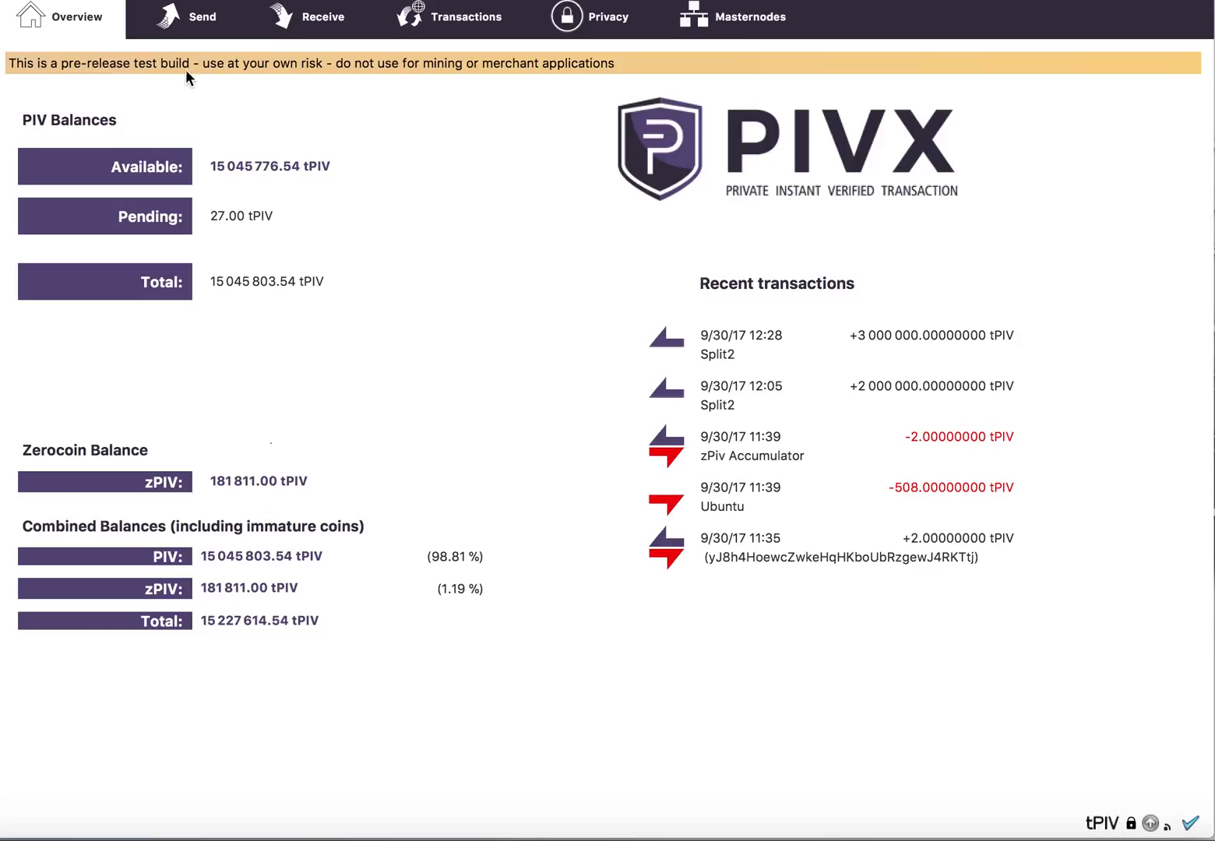
pyautogui.moveTo(219, 131)
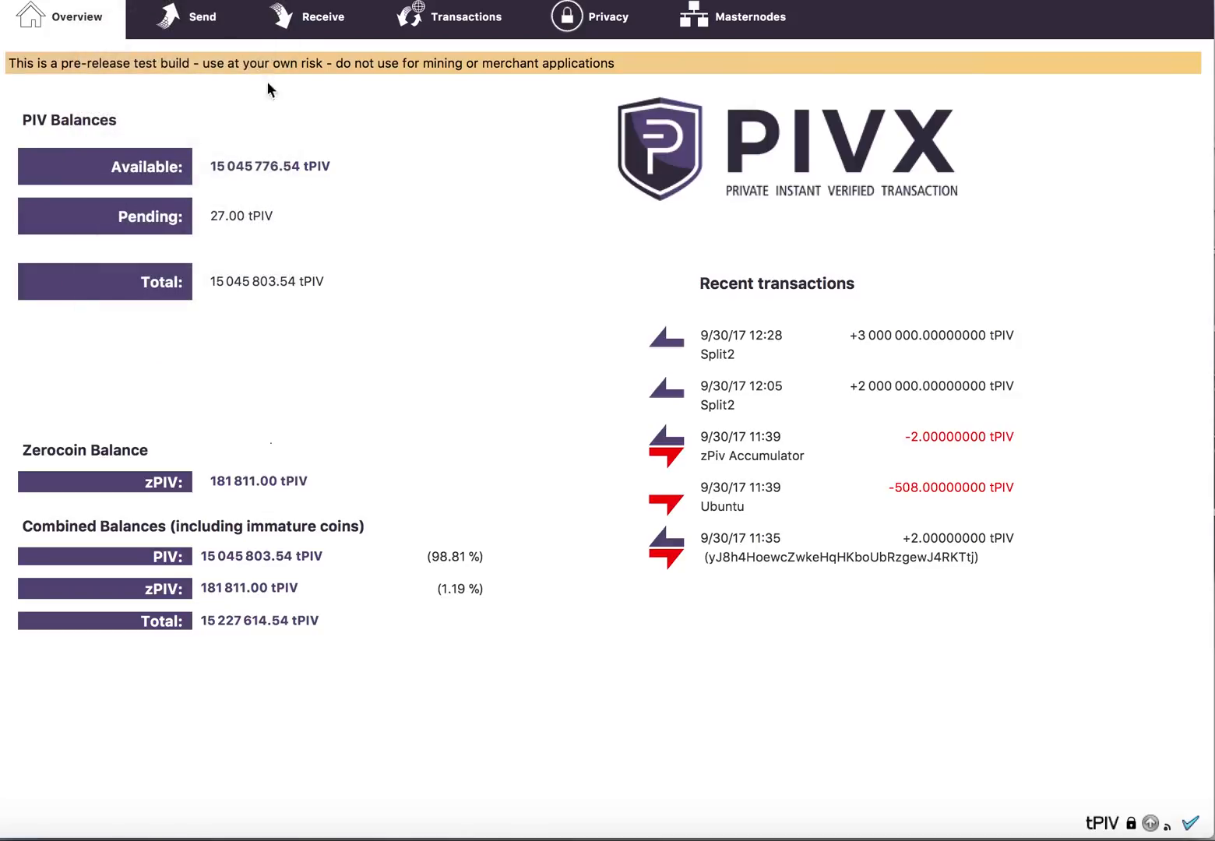
# Step: In Options, keep automint at 10 percent and list the preferred zPIV denomination choices
pyautogui.click(39, 7)
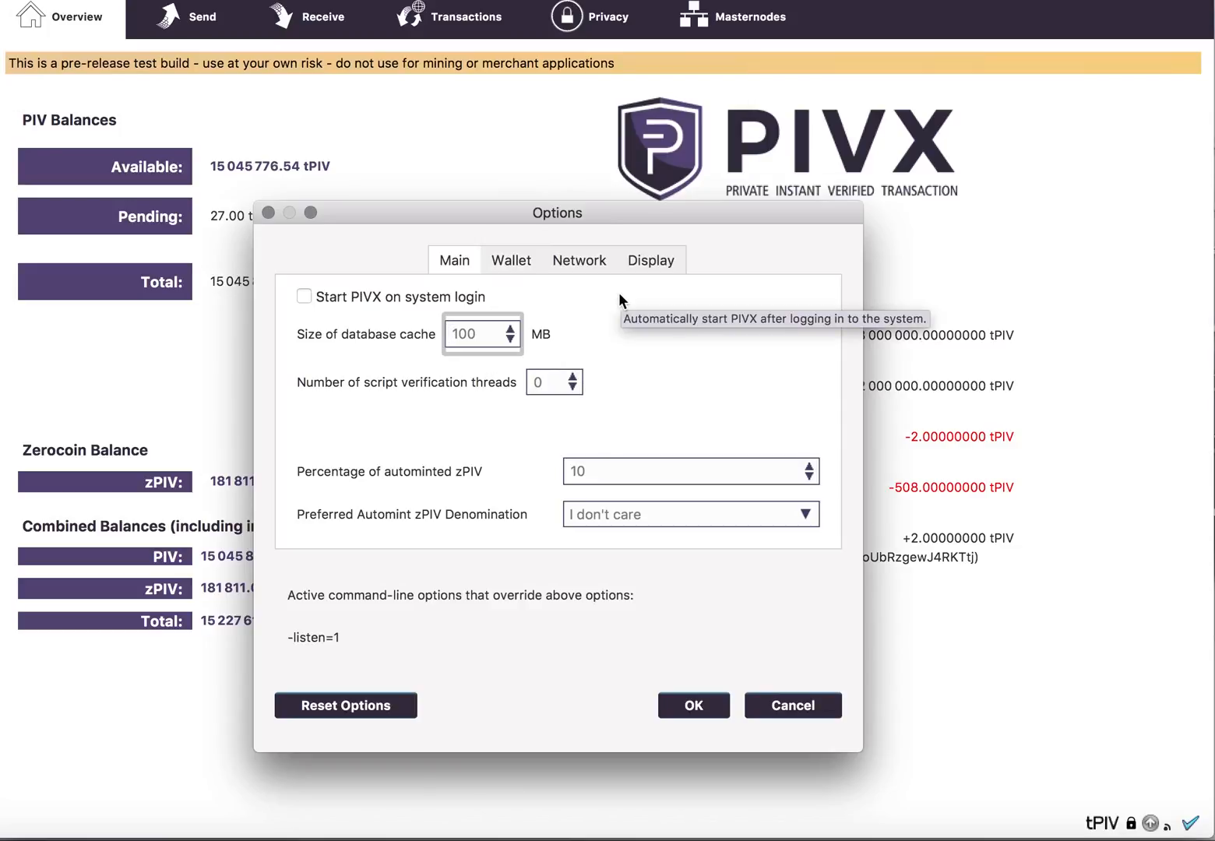
pyautogui.moveTo(697, 456)
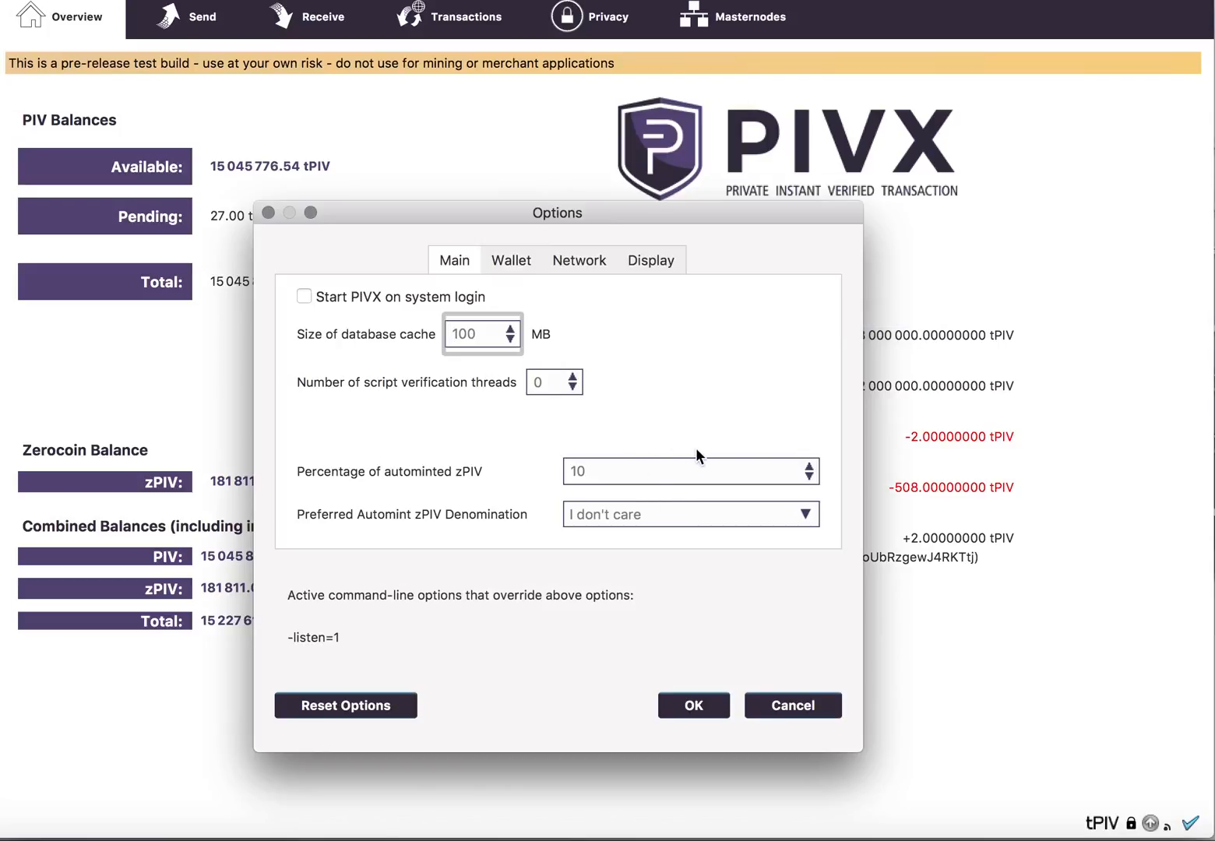
pyautogui.moveTo(826, 477)
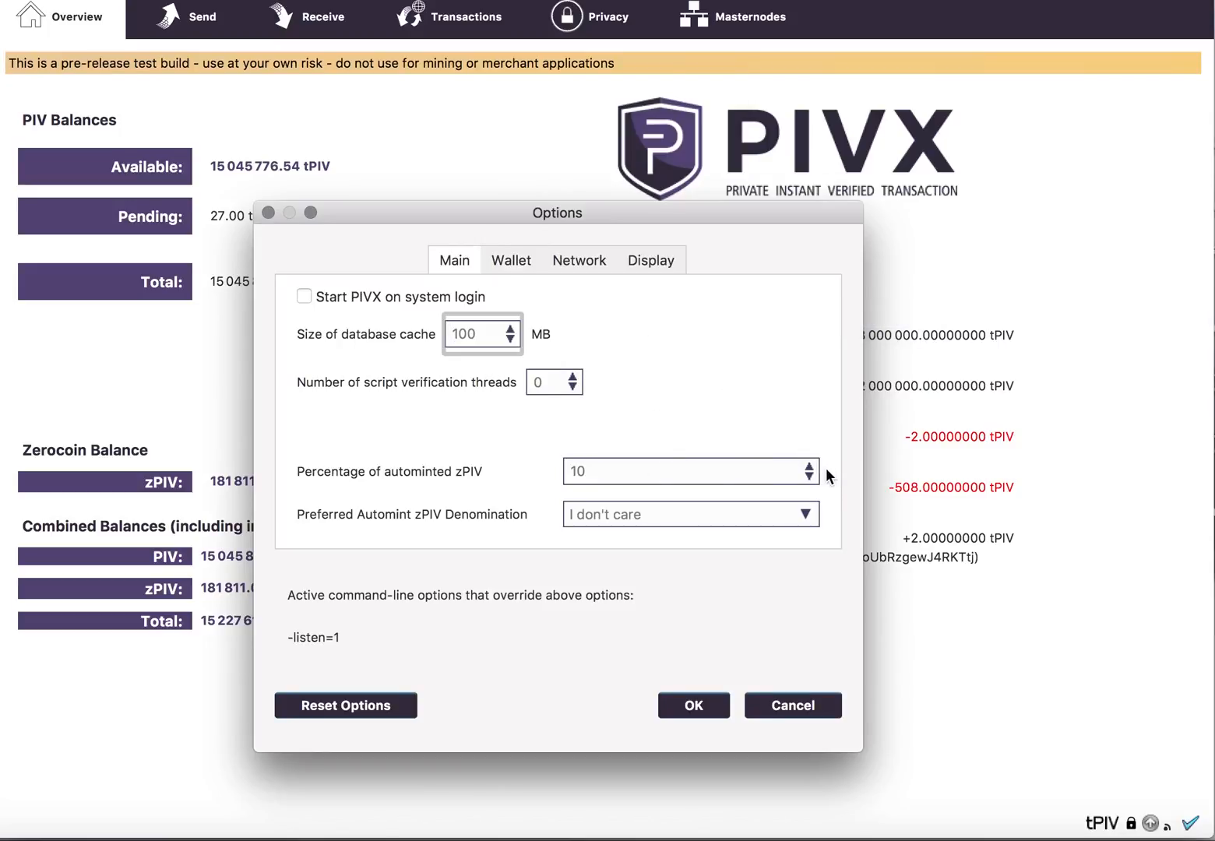
pyautogui.click(807, 464)
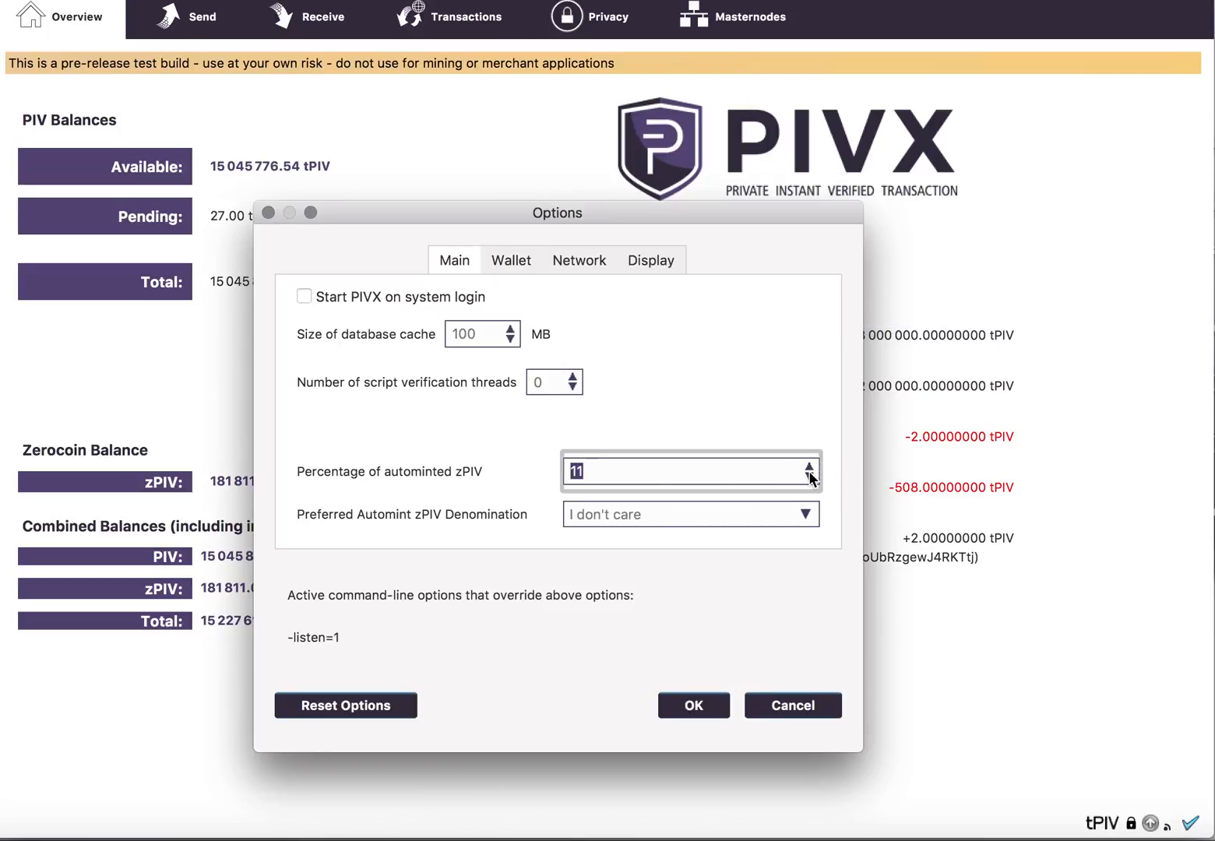
pyautogui.click(808, 478)
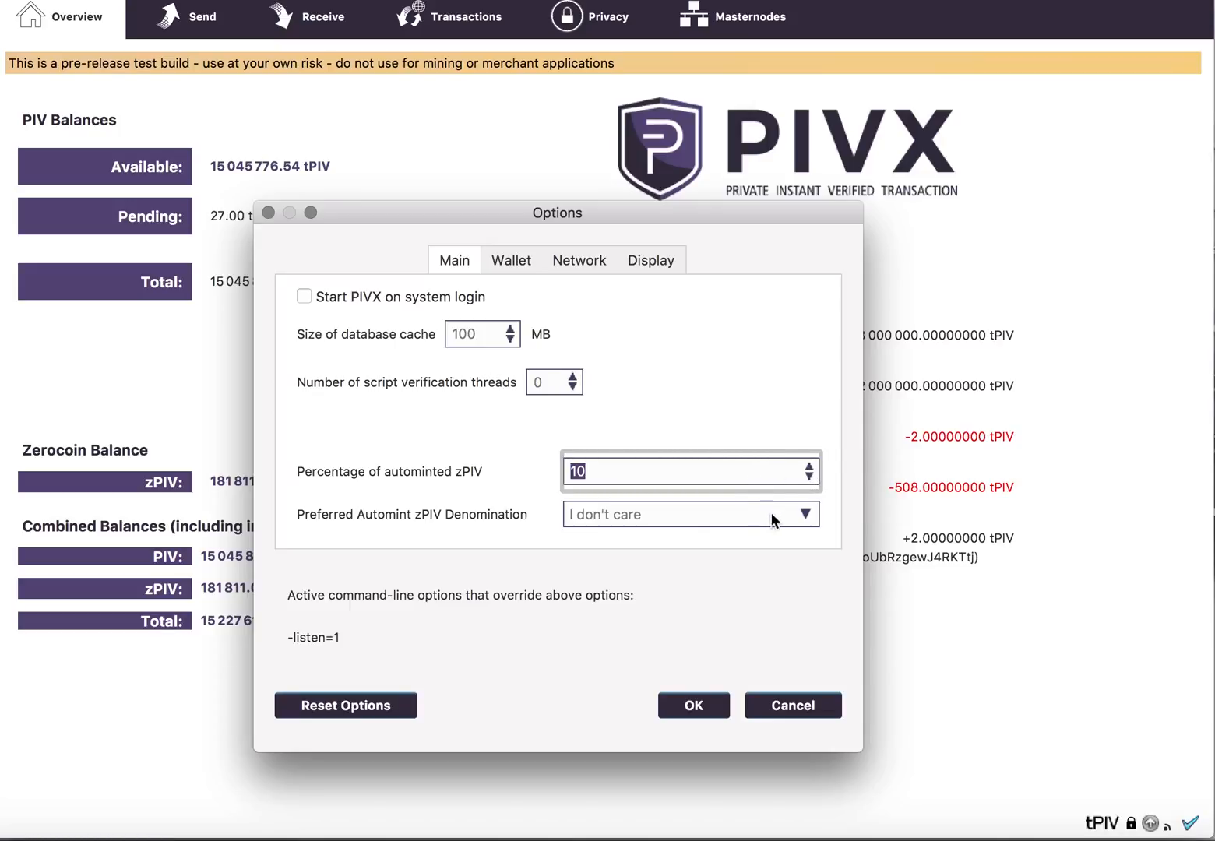
pyautogui.moveTo(807, 514)
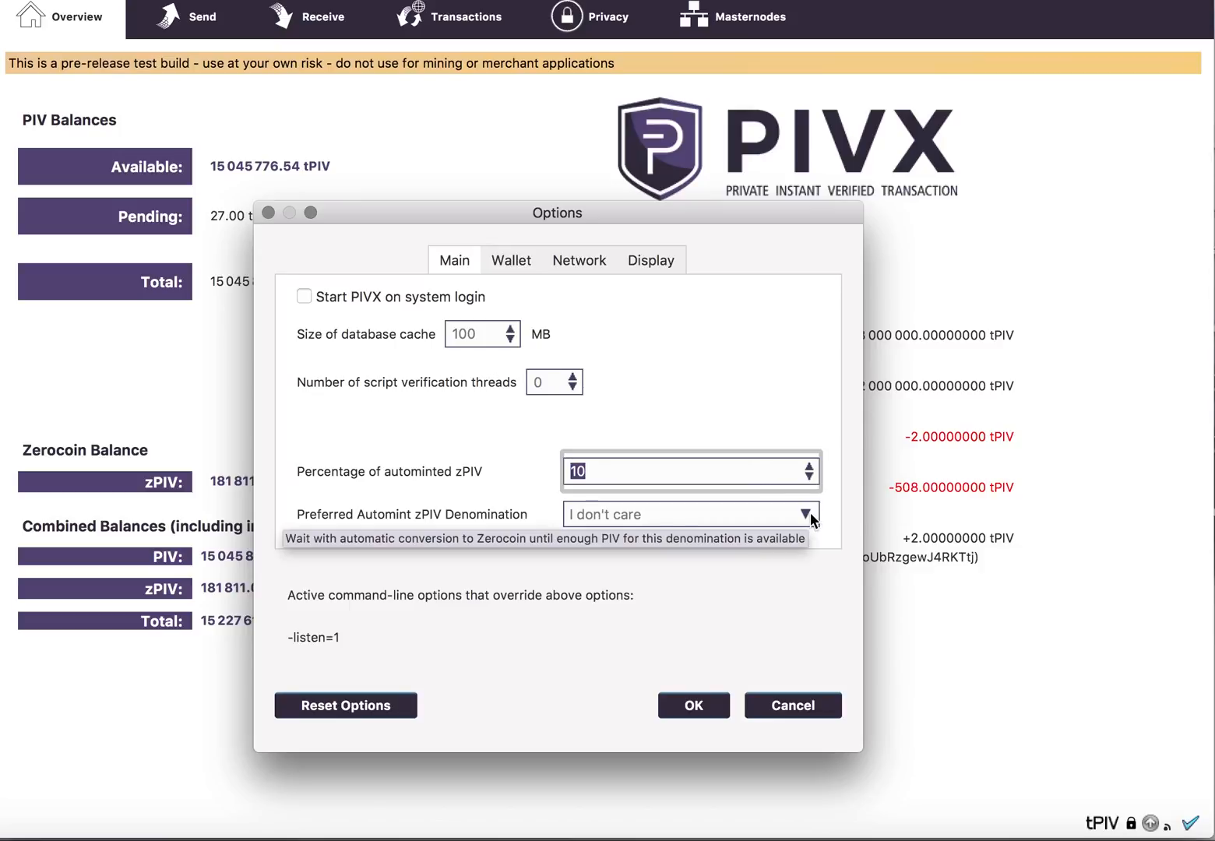
pyautogui.click(807, 514)
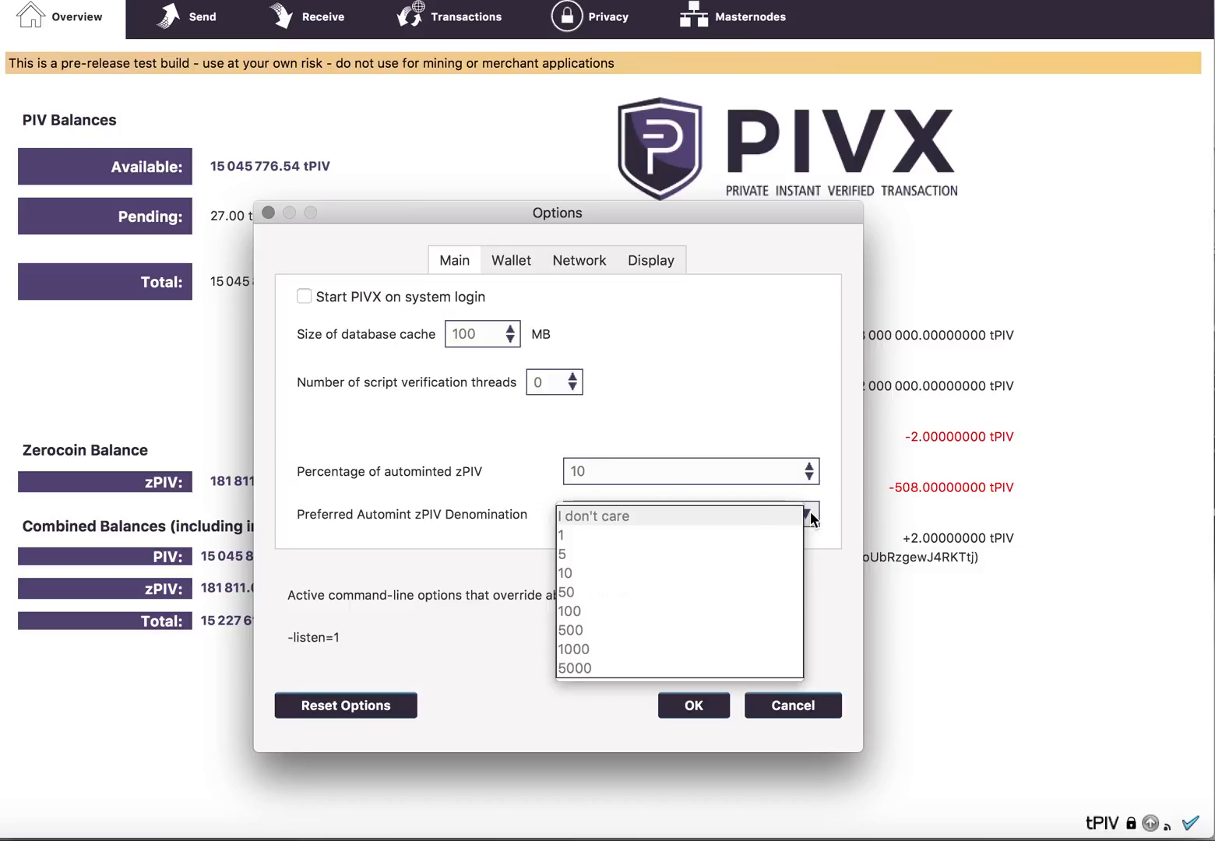
pyautogui.moveTo(693, 547)
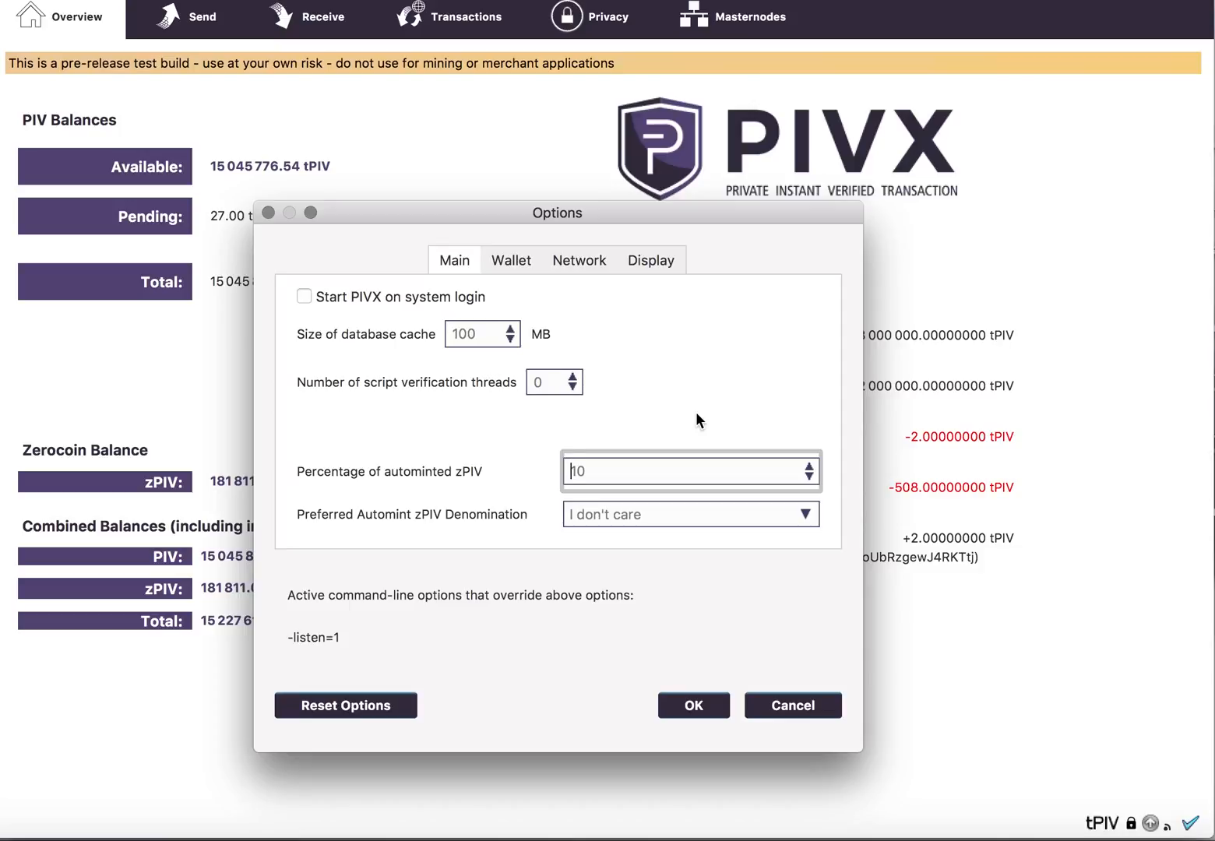
pyautogui.moveTo(703, 457)
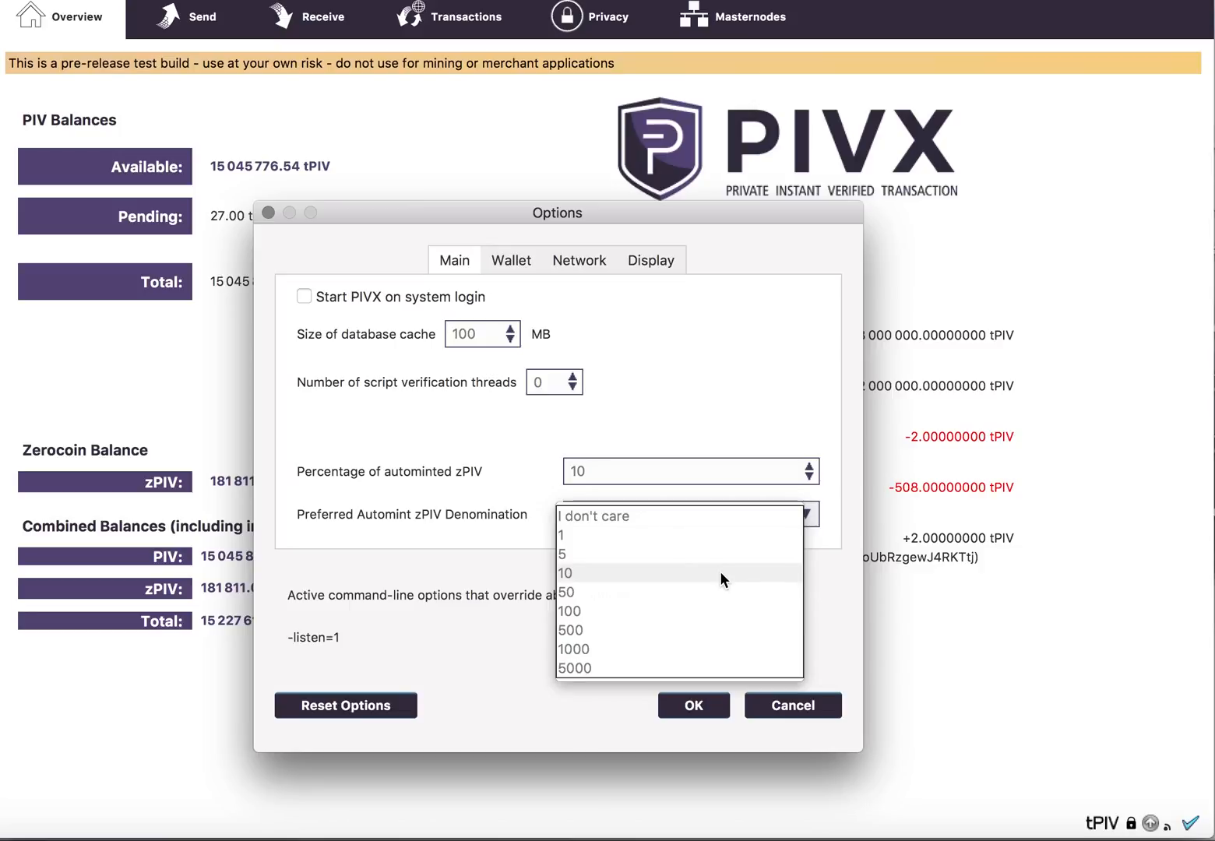
pyautogui.moveTo(718, 600)
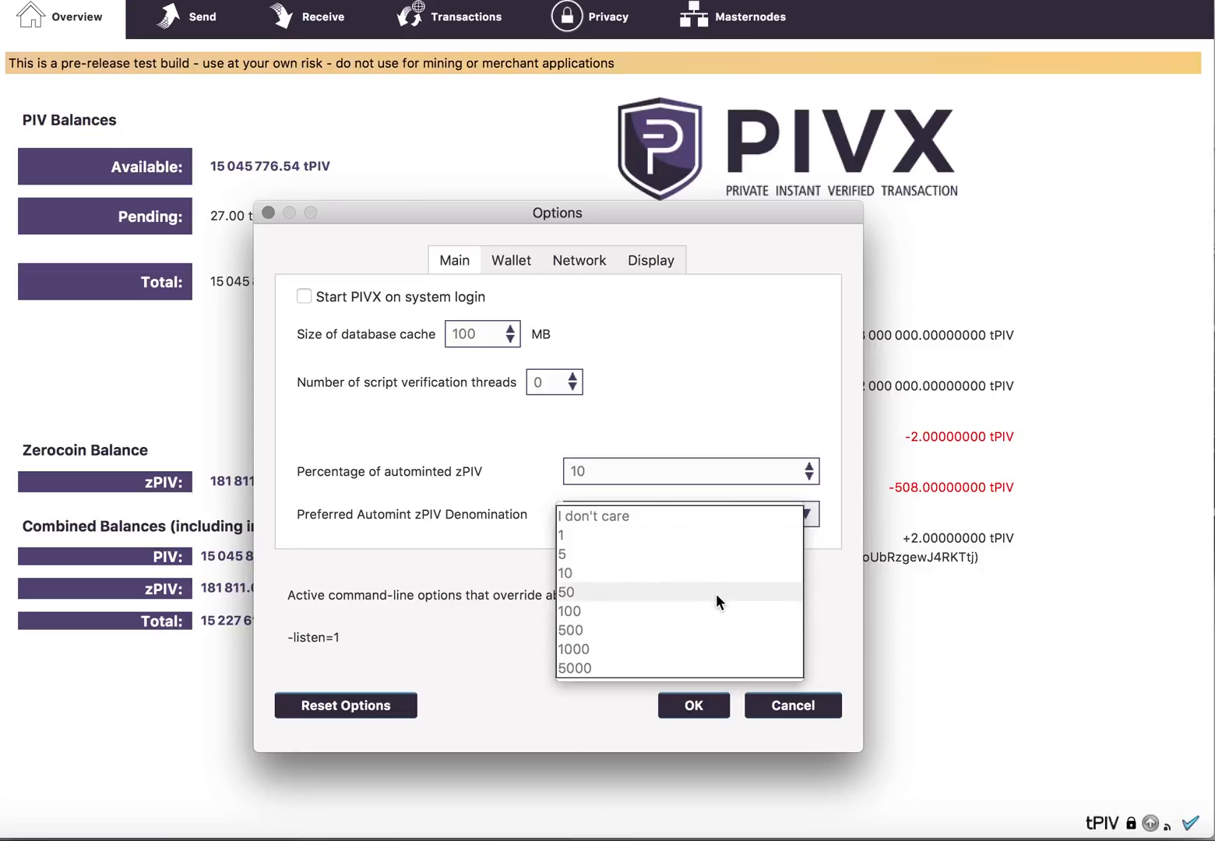
# Step: Select 10 as the Preferred Automint zPIV Denomination
pyautogui.click(566, 592)
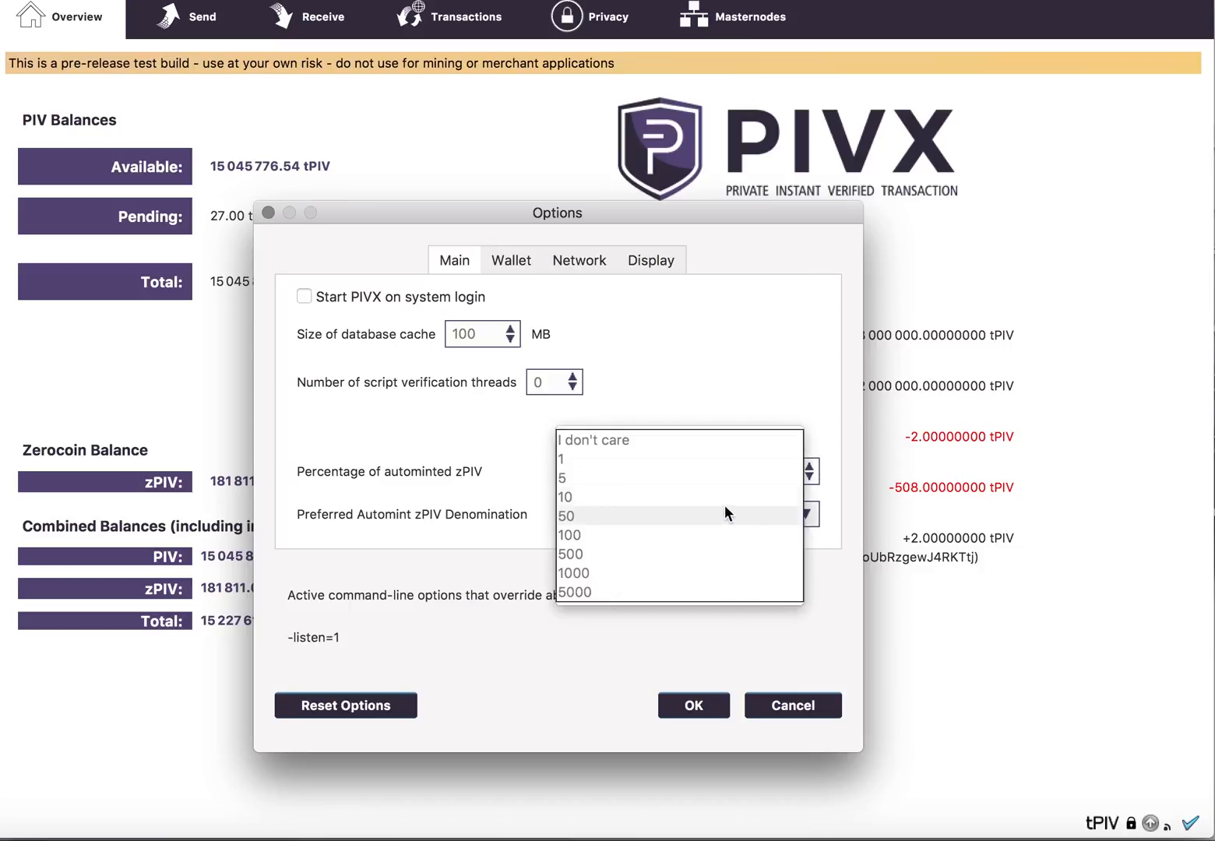
pyautogui.click(565, 497)
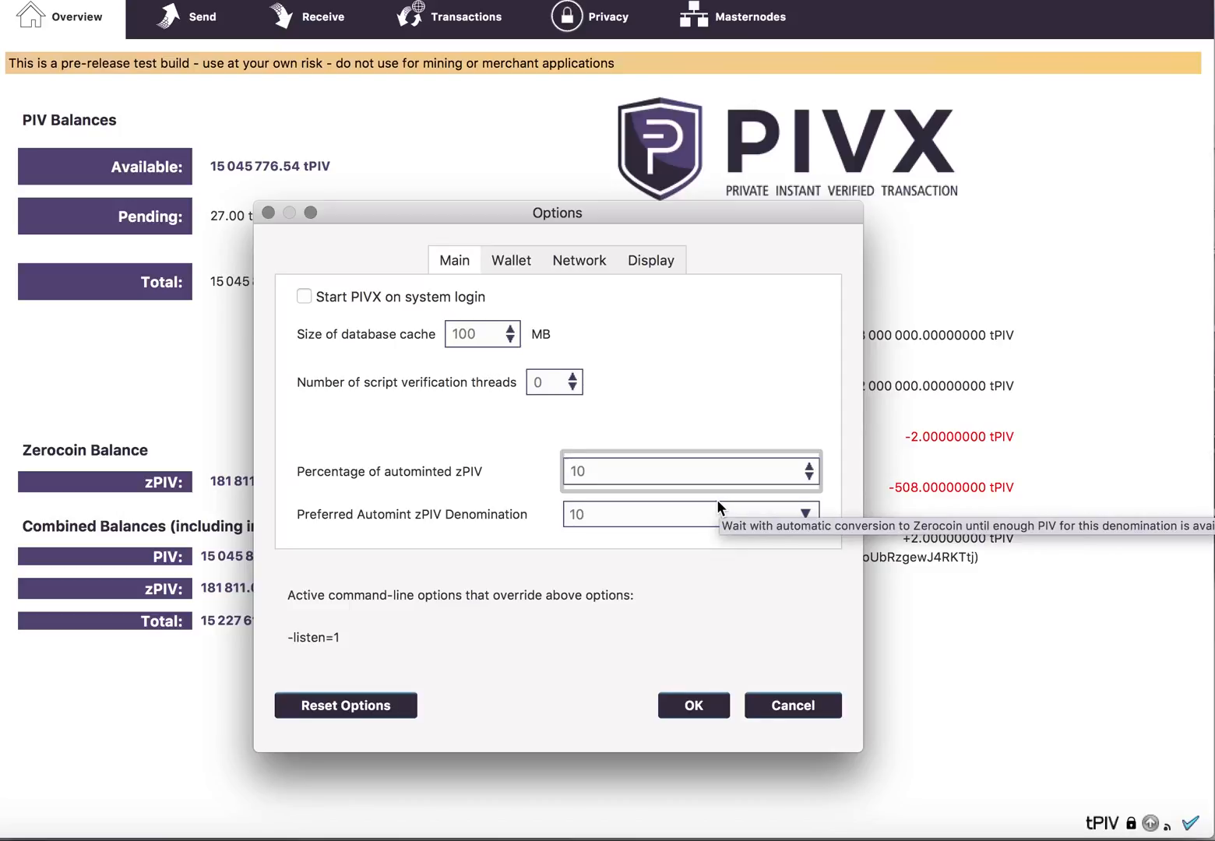
pyautogui.click(690, 471)
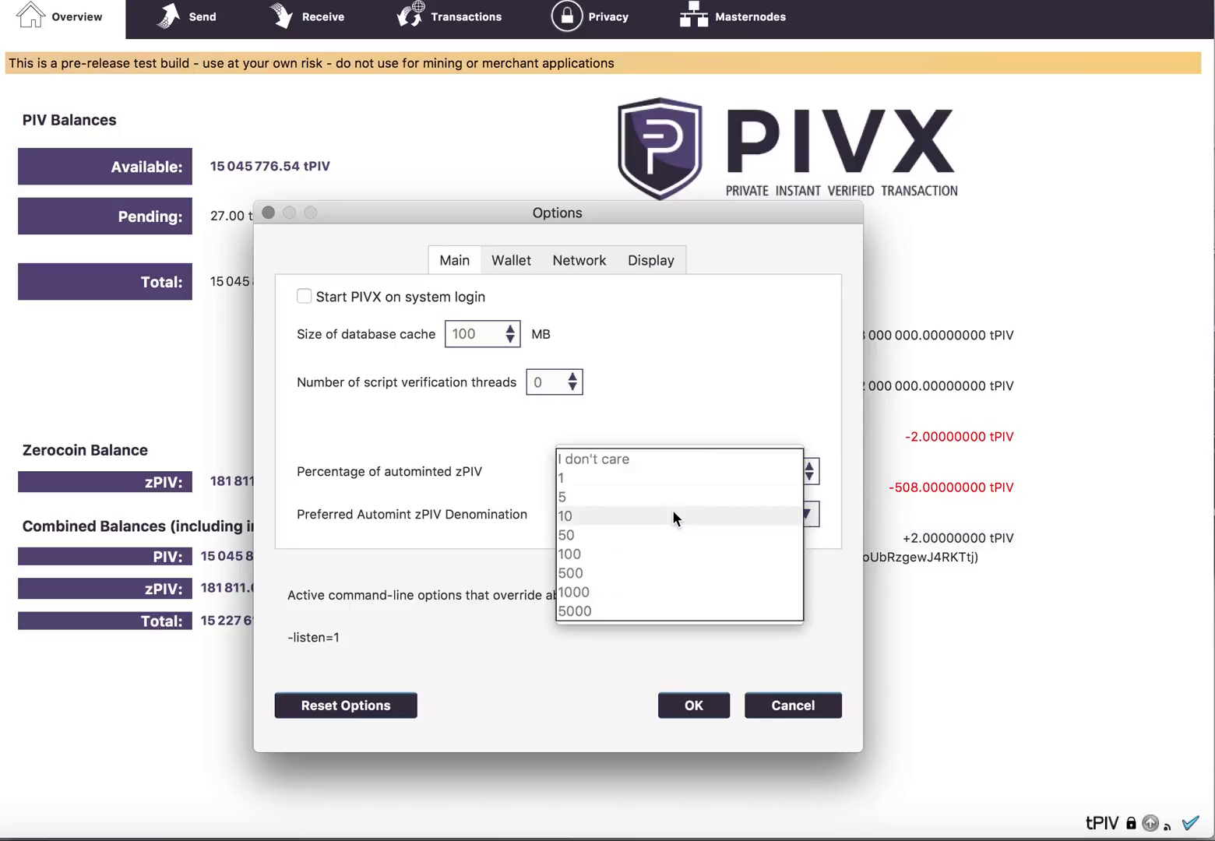
pyautogui.click(565, 516)
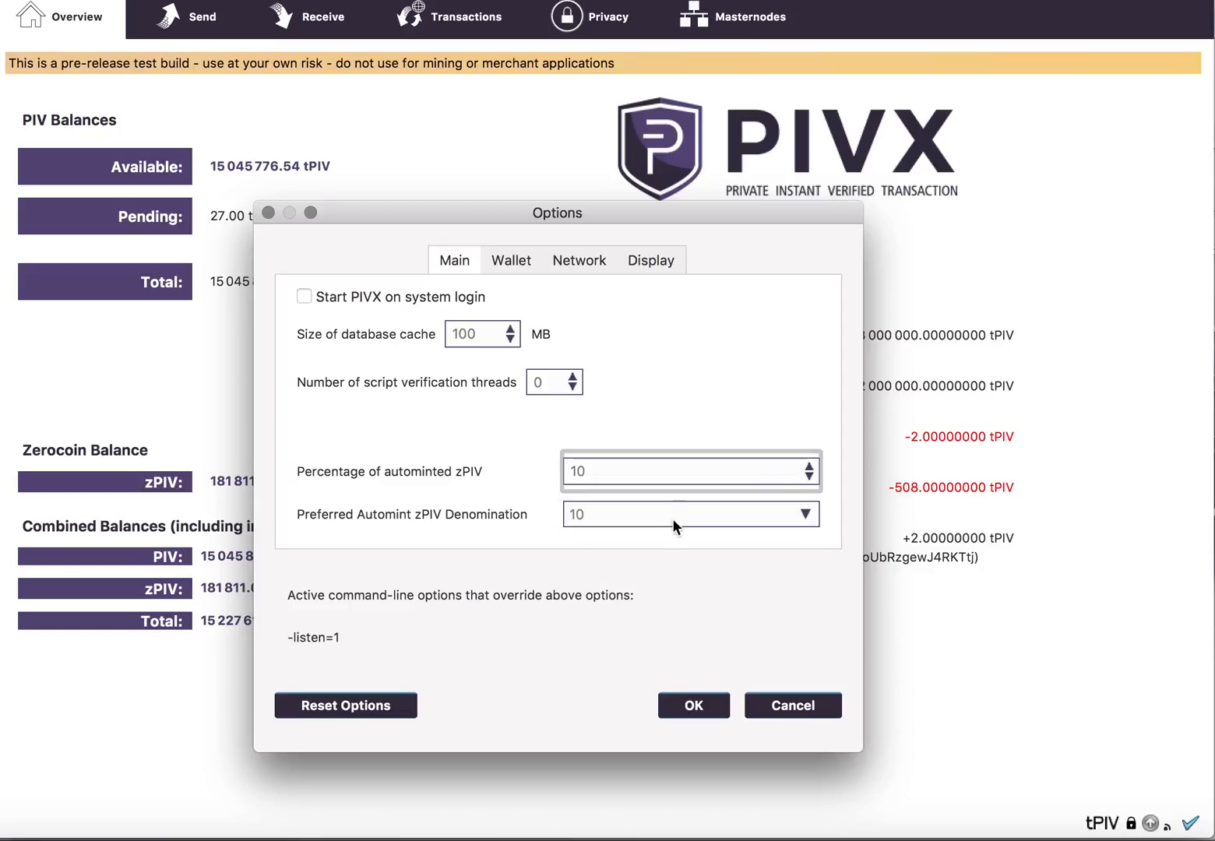
pyautogui.moveTo(658, 663)
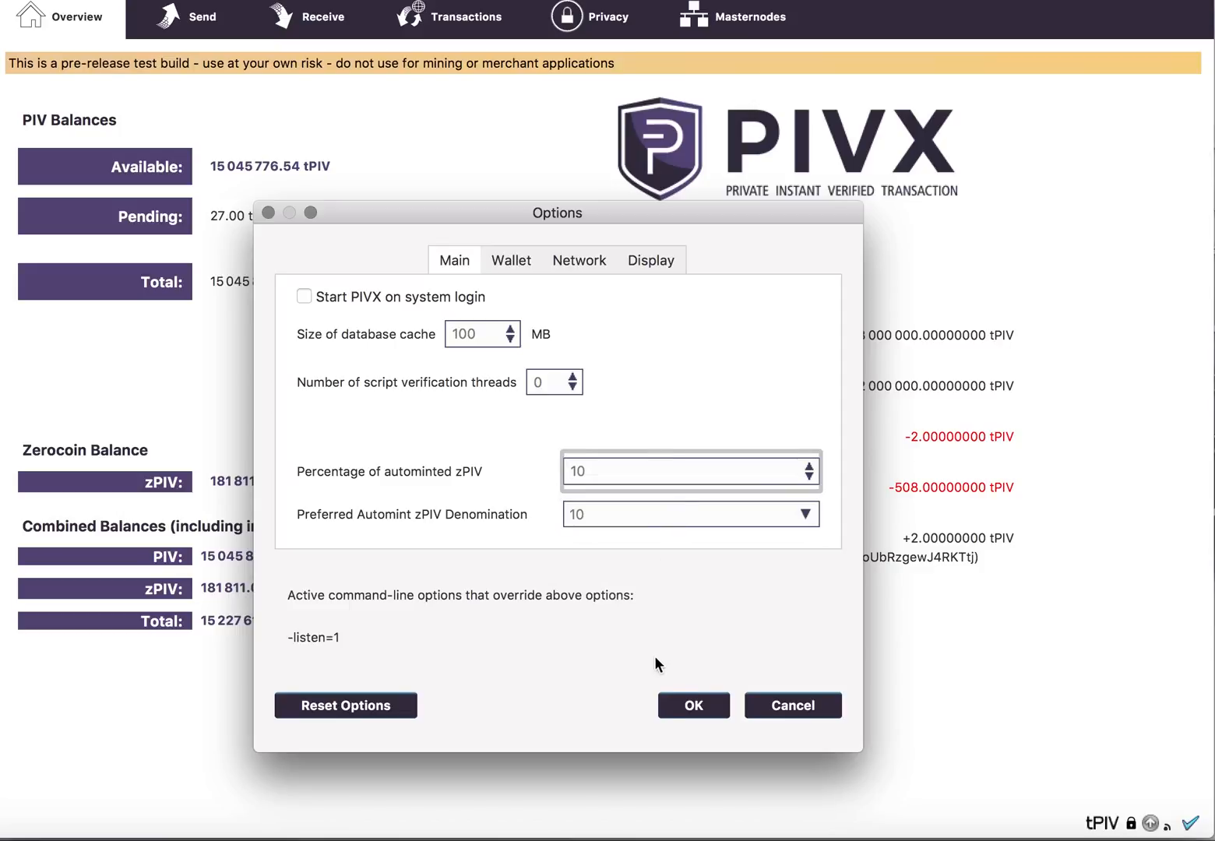
pyautogui.moveTo(692, 704)
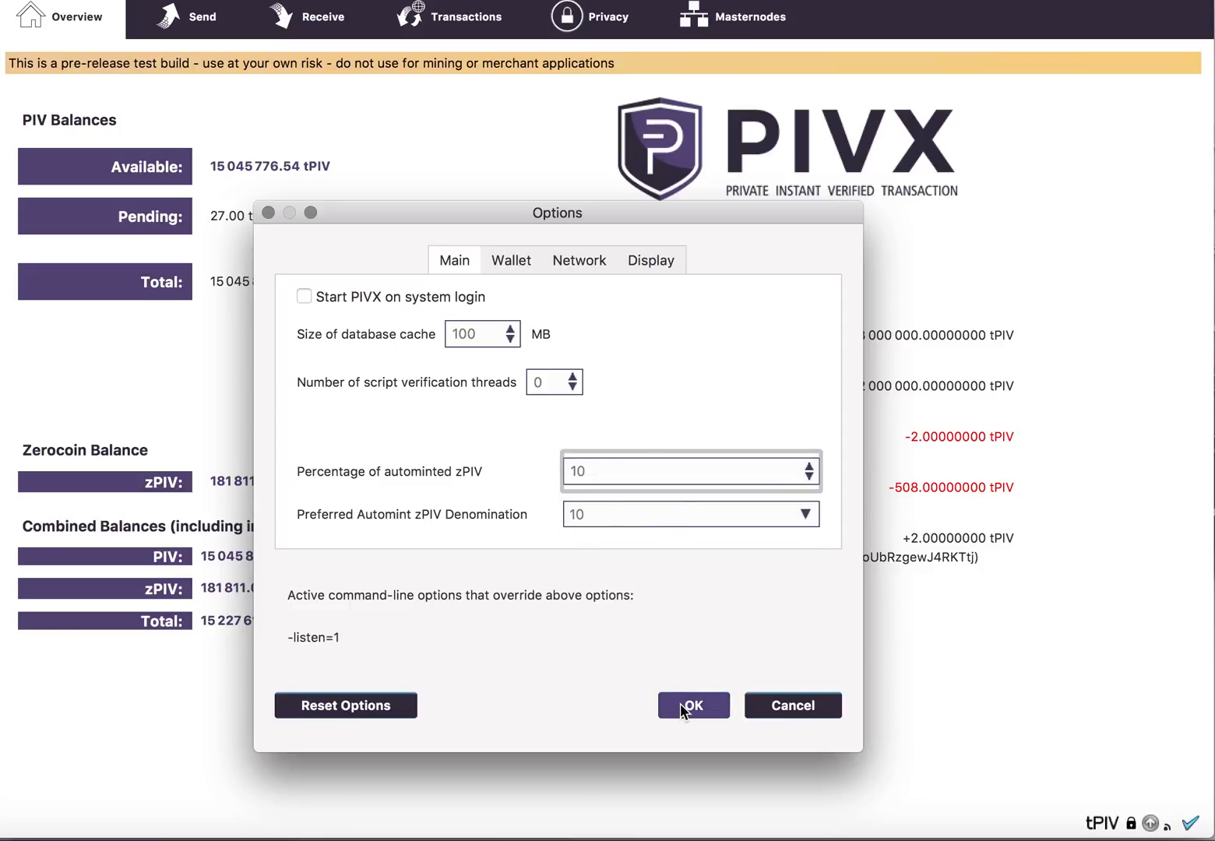
# Step: Save the options, then view the Transactions list with the zPiv Accumulator conversions
pyautogui.click(692, 705)
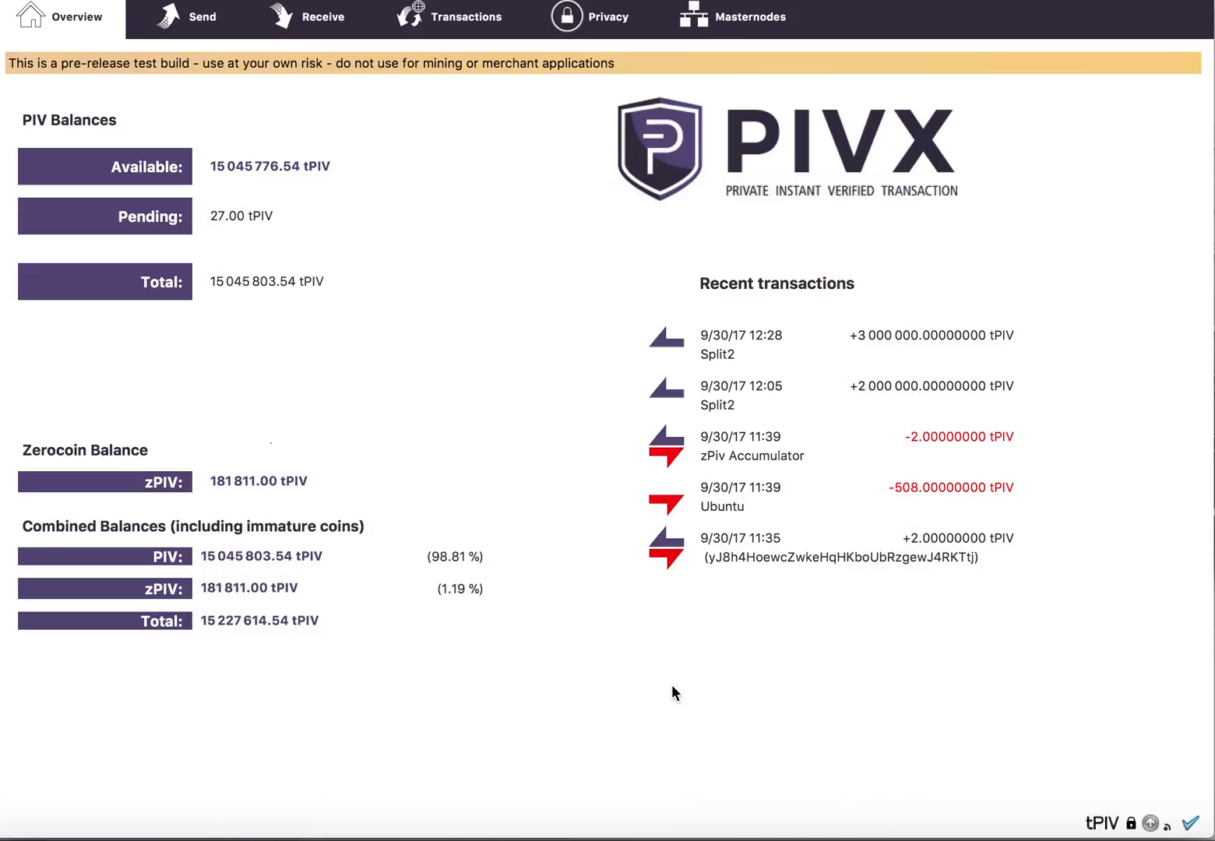
pyautogui.moveTo(716, 516)
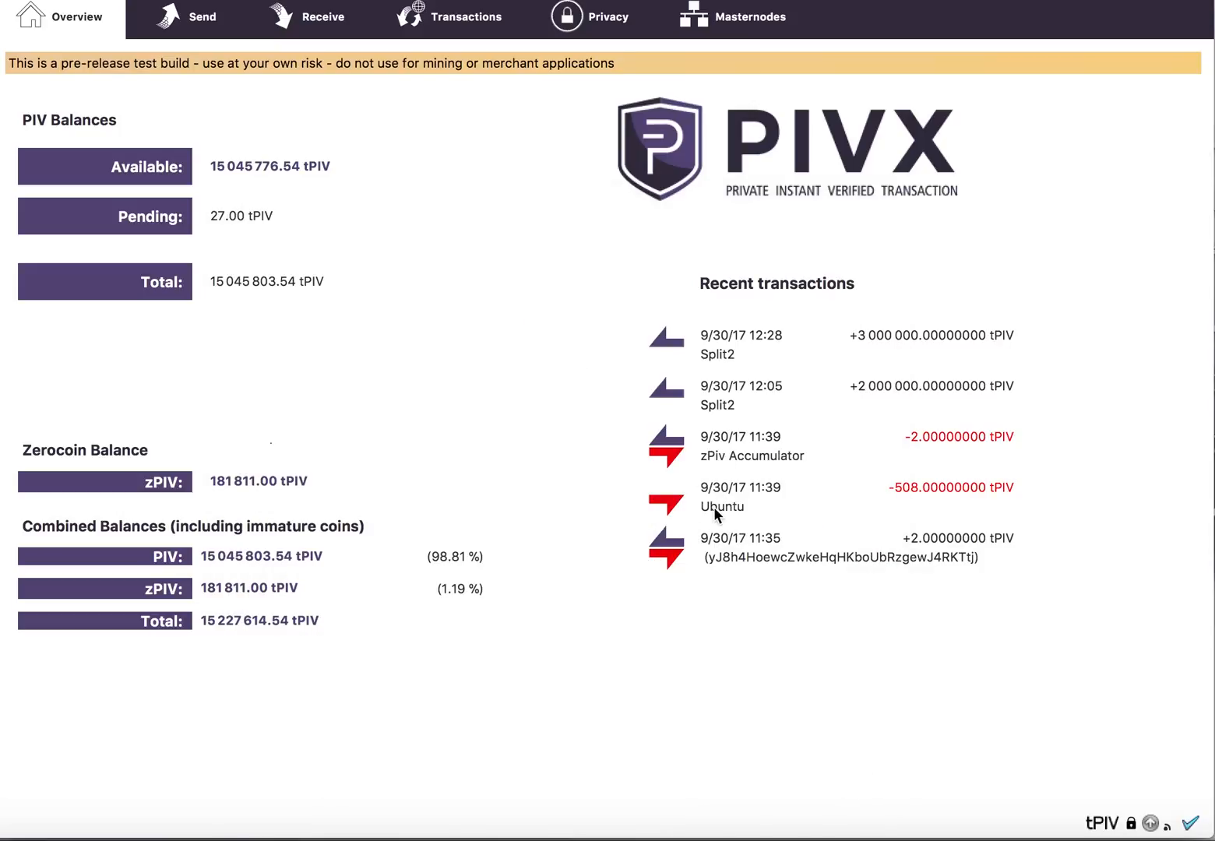
pyautogui.click(468, 17)
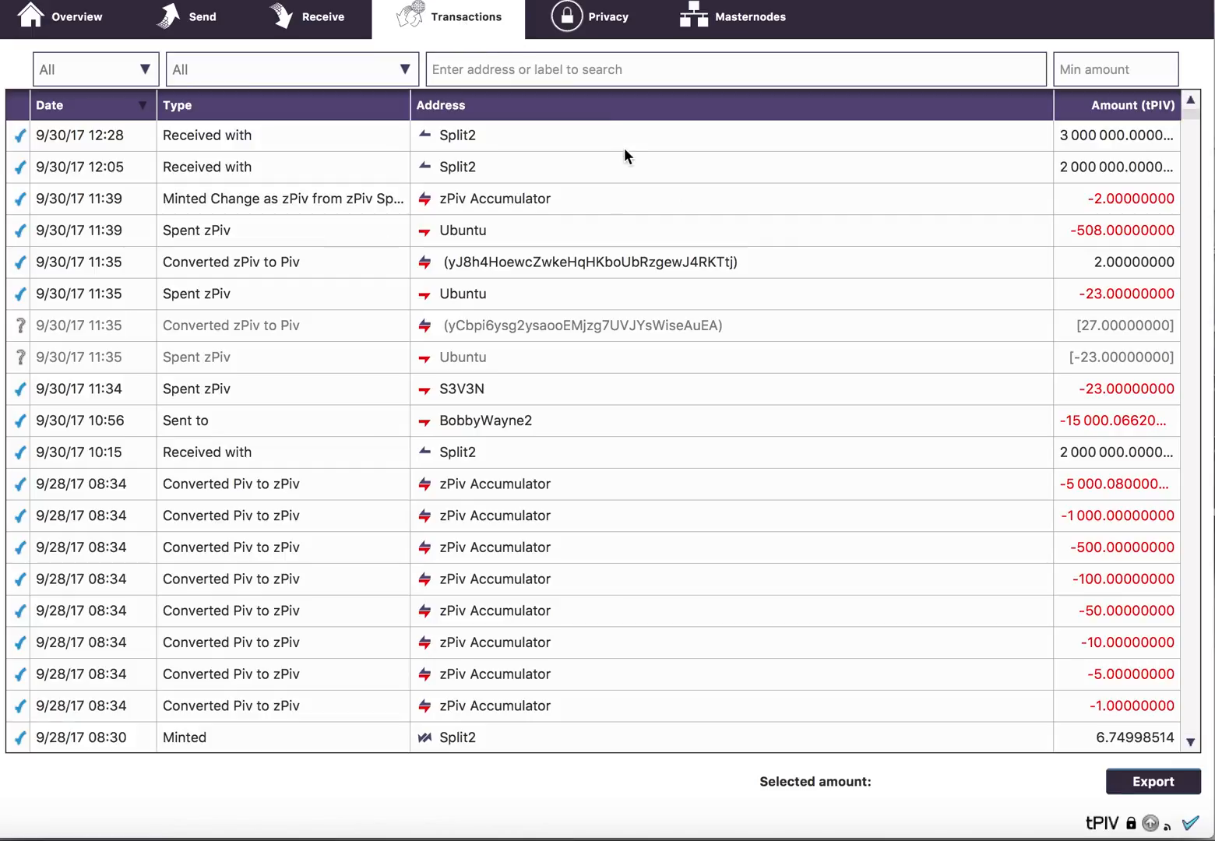
pyautogui.moveTo(845, 380)
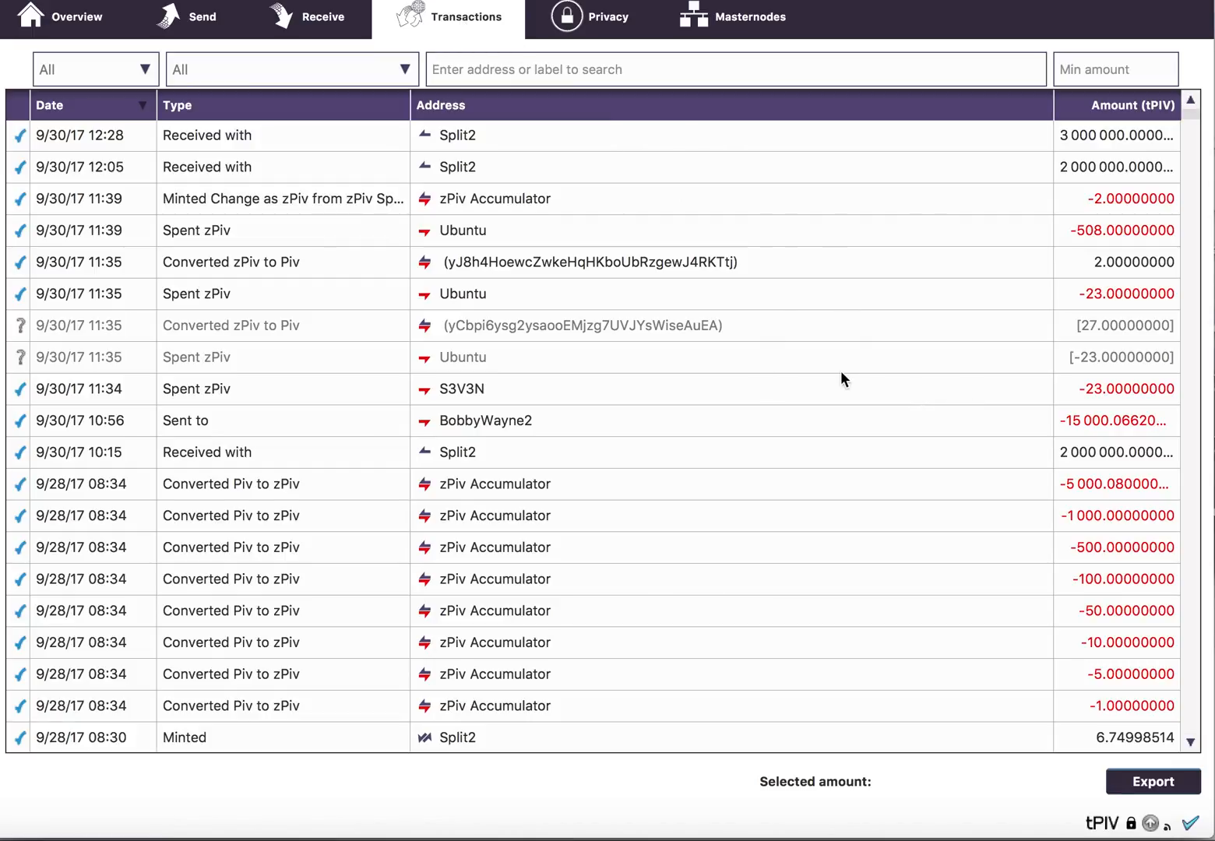
pyautogui.moveTo(557, 510)
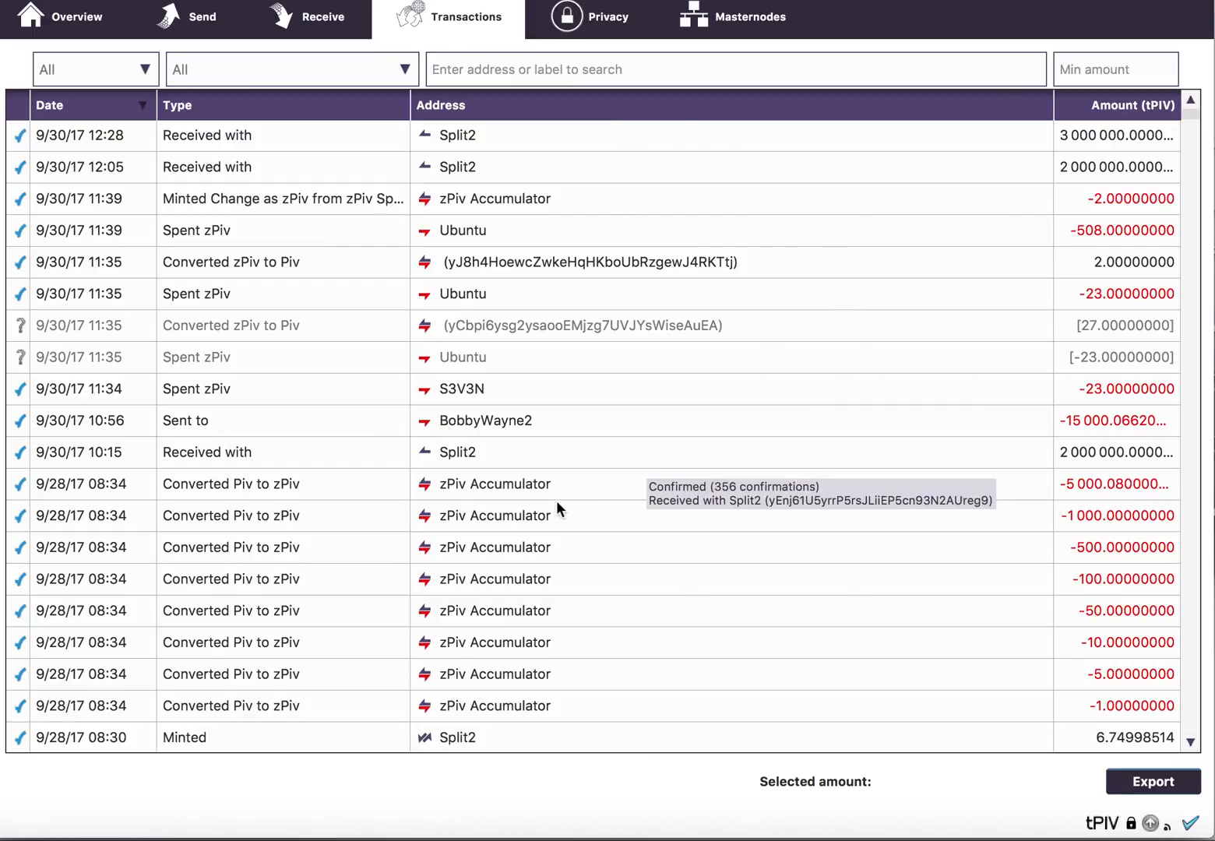
pyautogui.moveTo(535, 491)
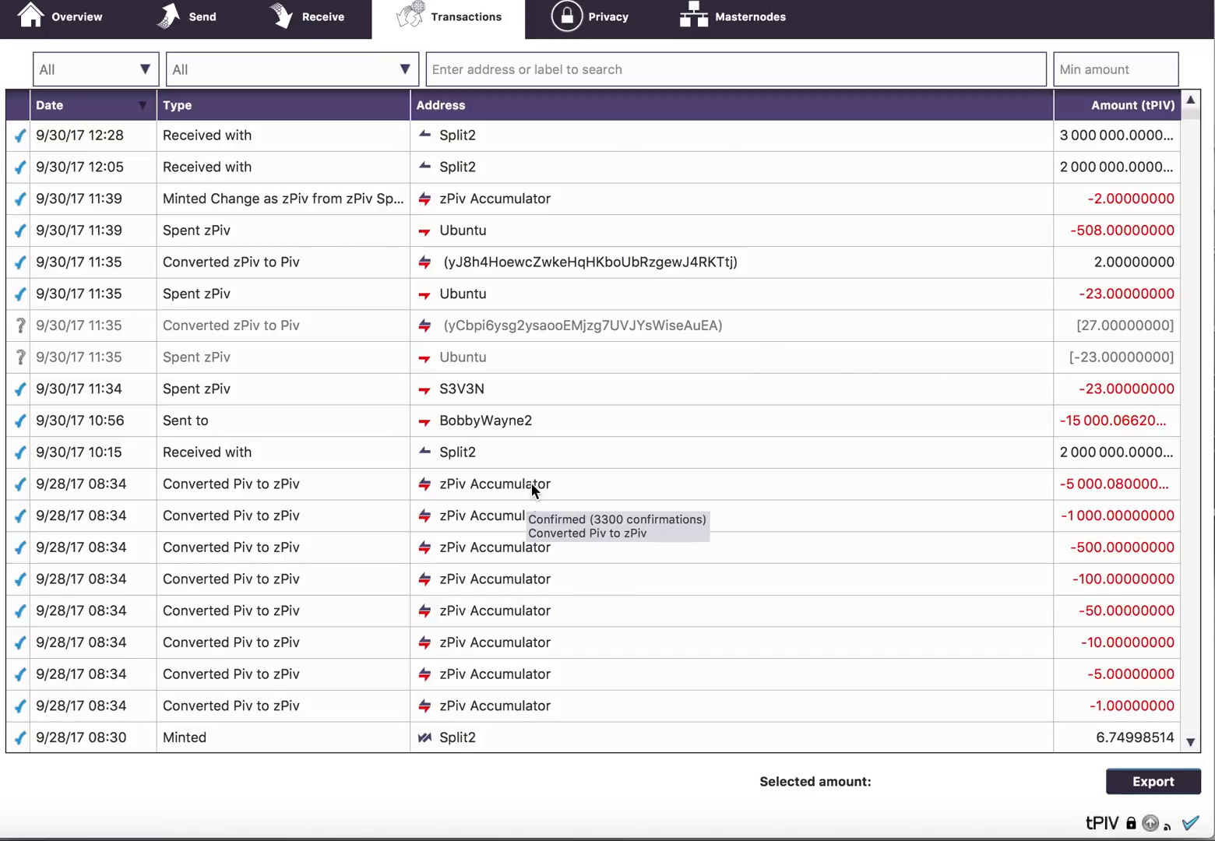
pyautogui.moveTo(564, 669)
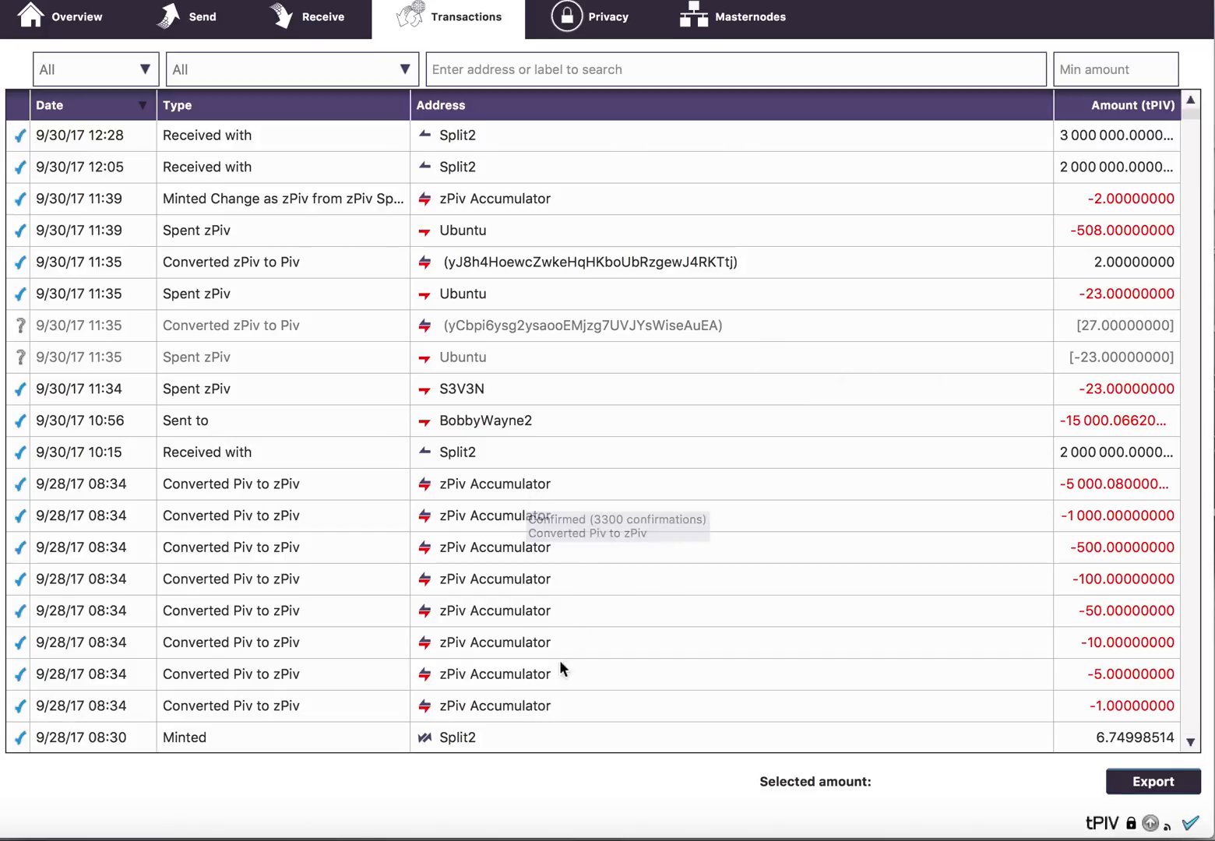
pyautogui.moveTo(601, 608)
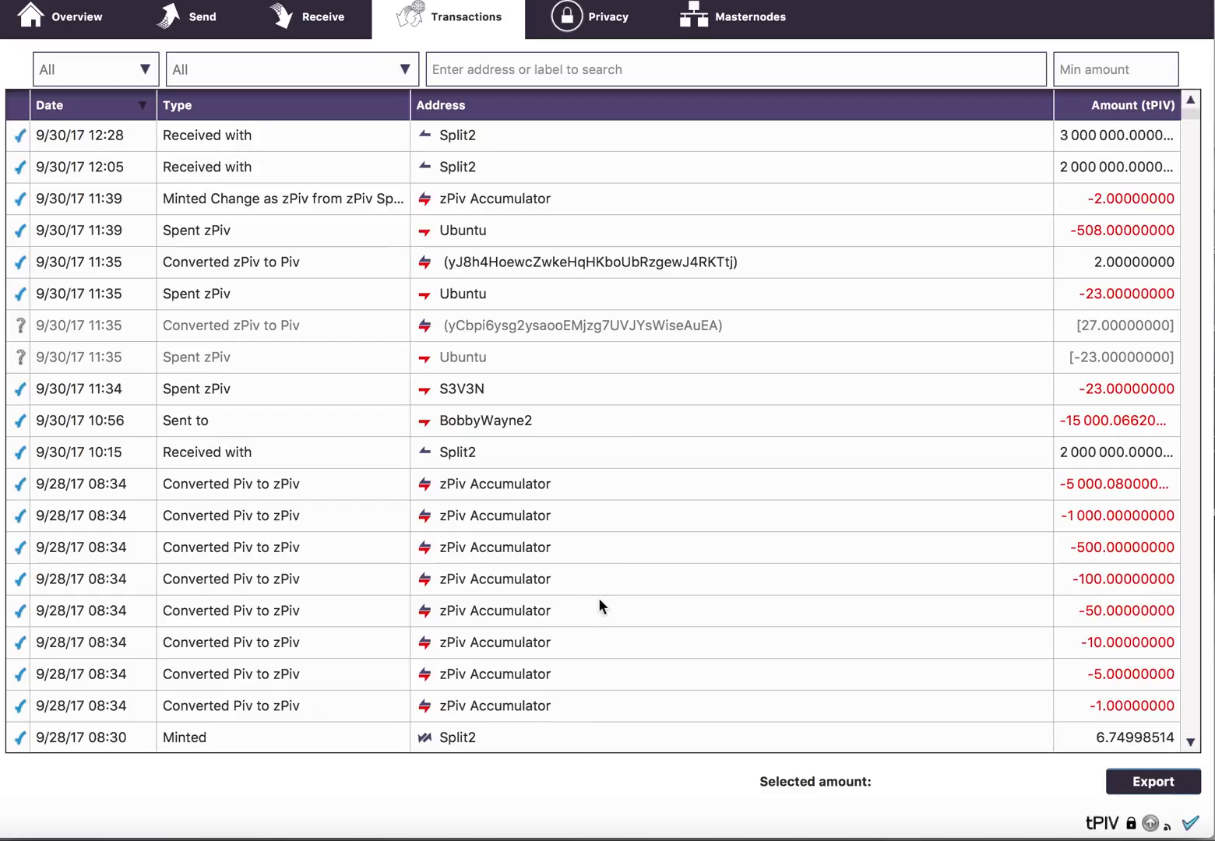
# Step: Recheck the transaction conversions and return to Overview showing 181,811 zPIV
pyautogui.click(76, 16)
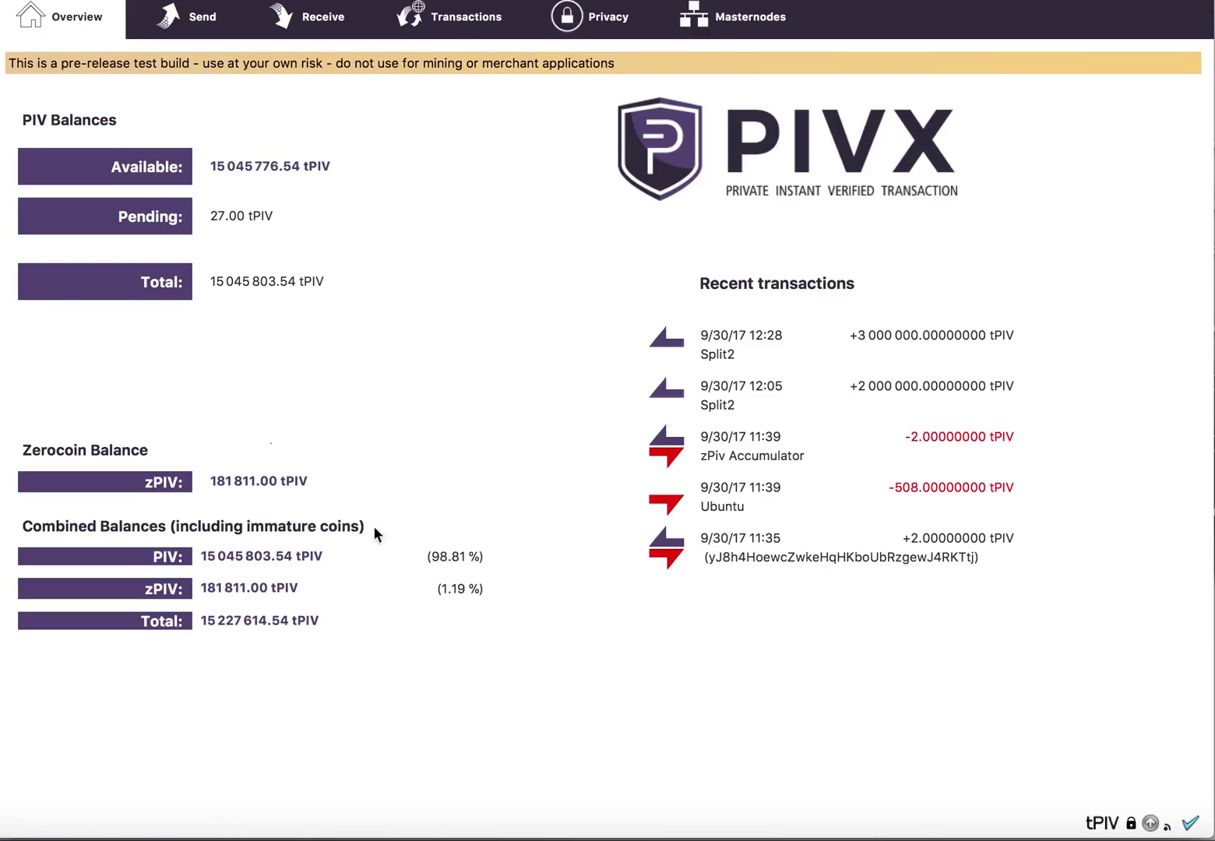
pyautogui.moveTo(318, 610)
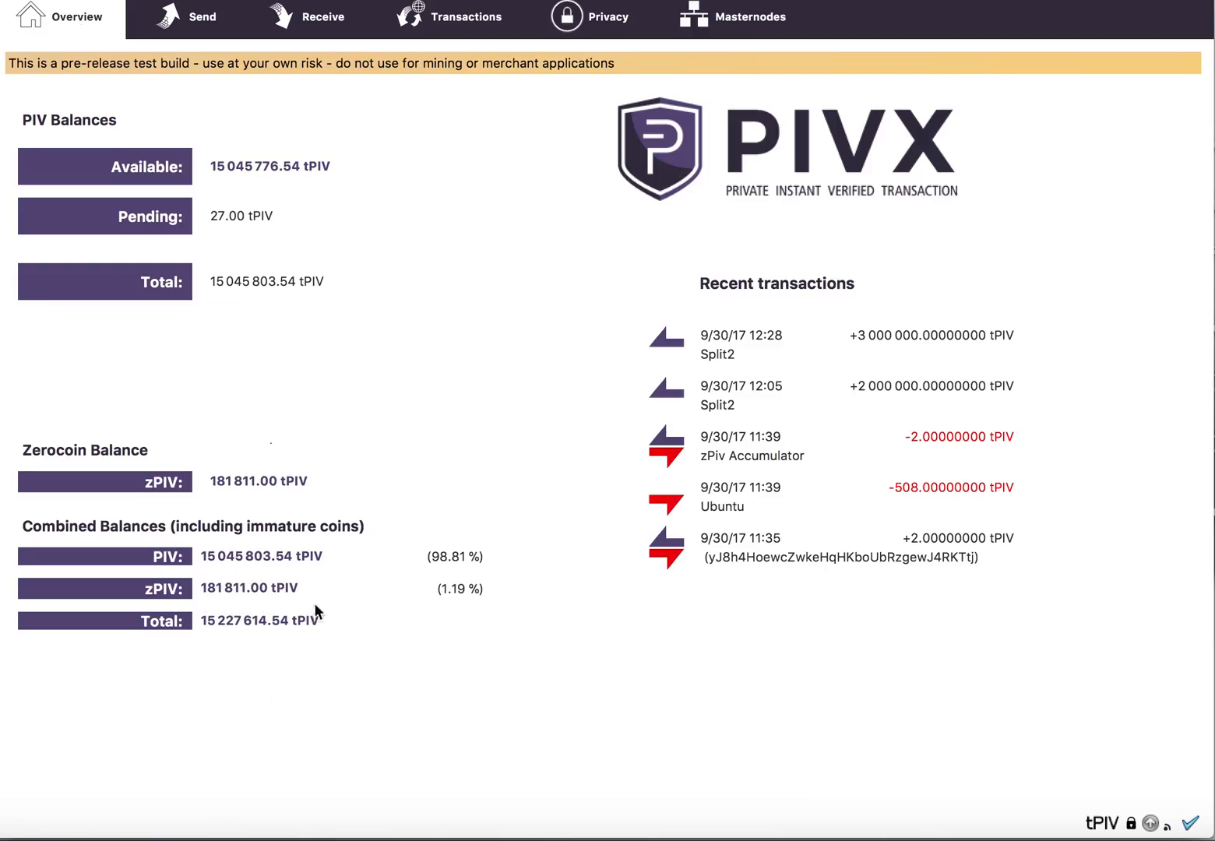
pyautogui.moveTo(609, 17)
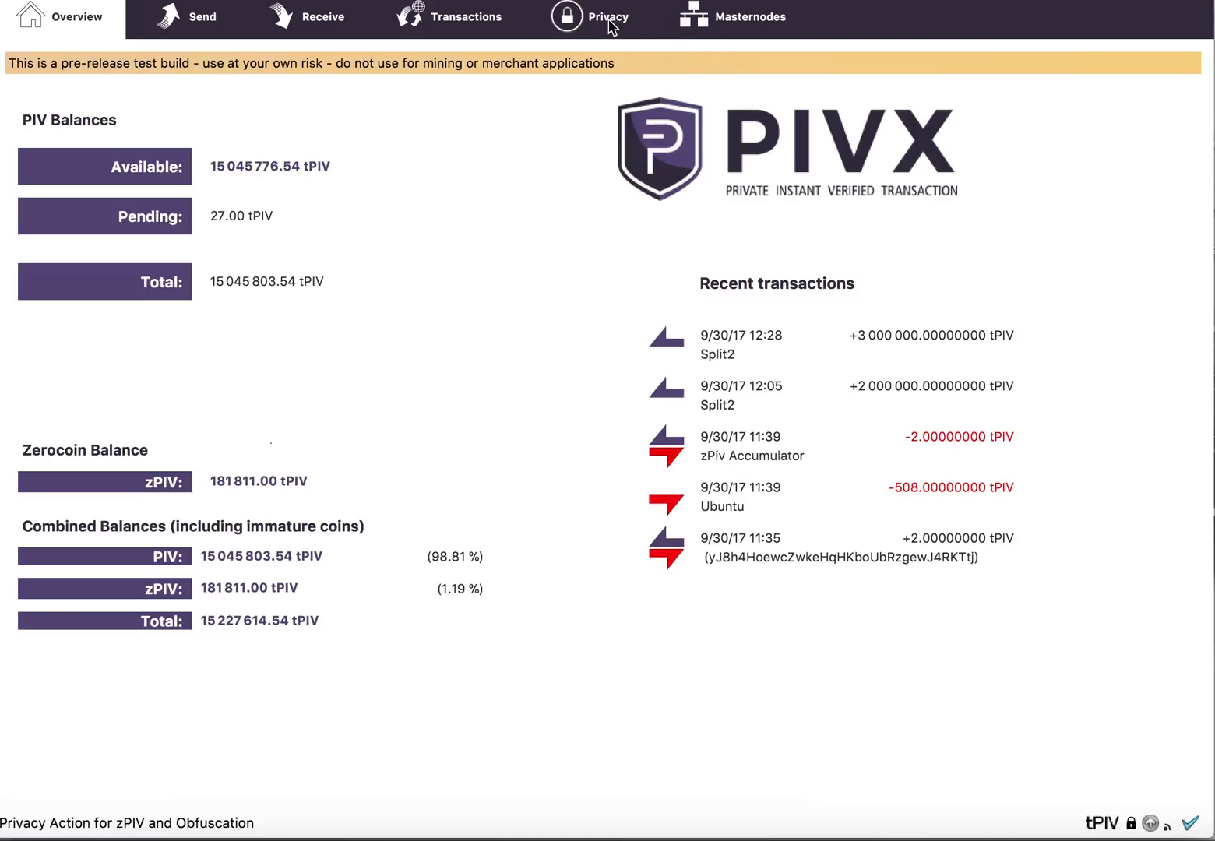
pyautogui.click(468, 16)
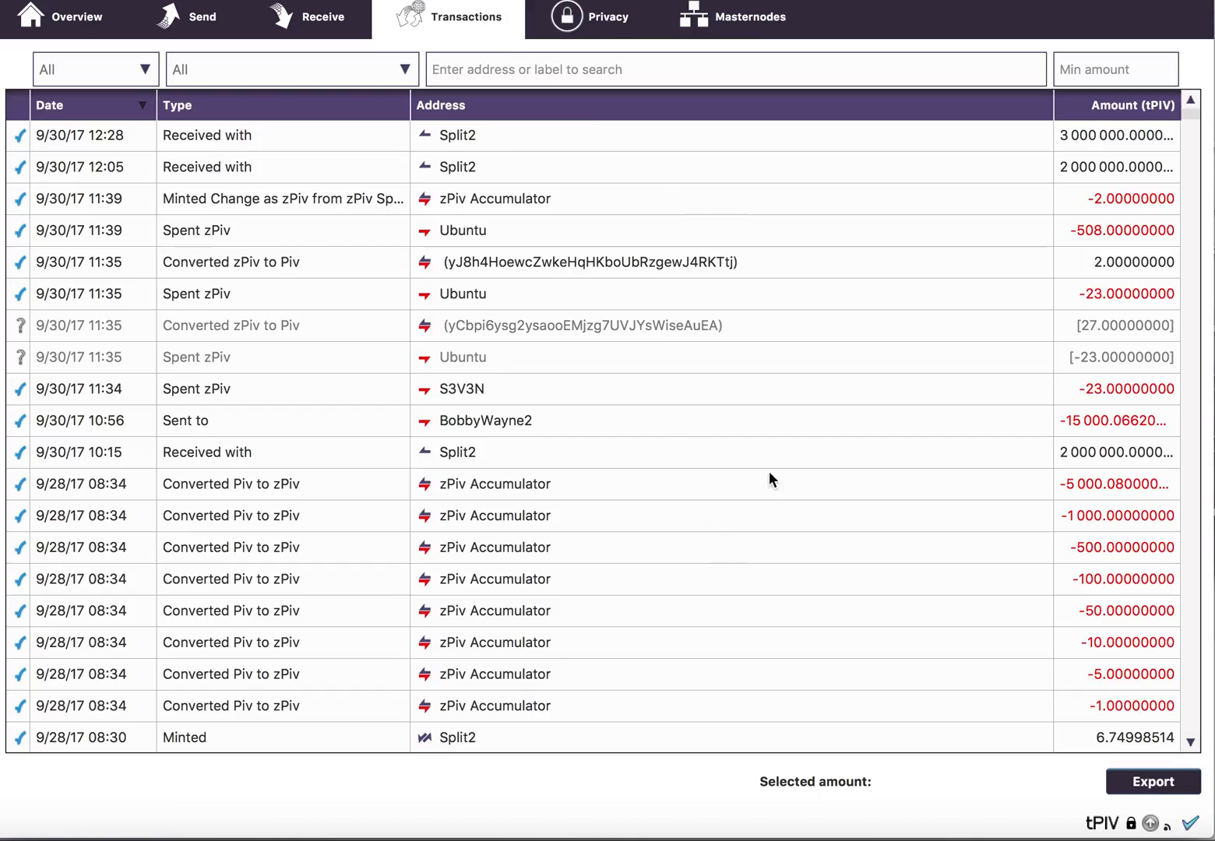
pyautogui.moveTo(1113, 682)
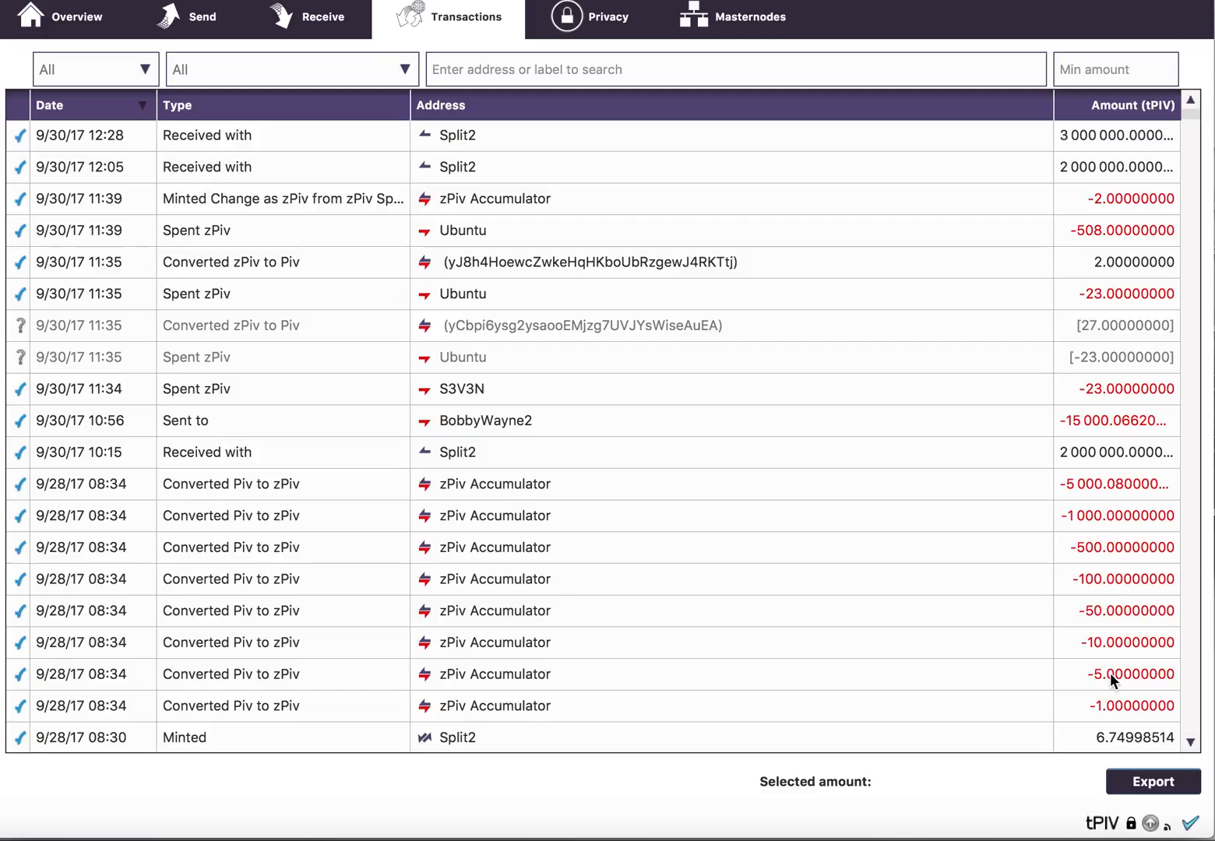
pyautogui.moveTo(1106, 510)
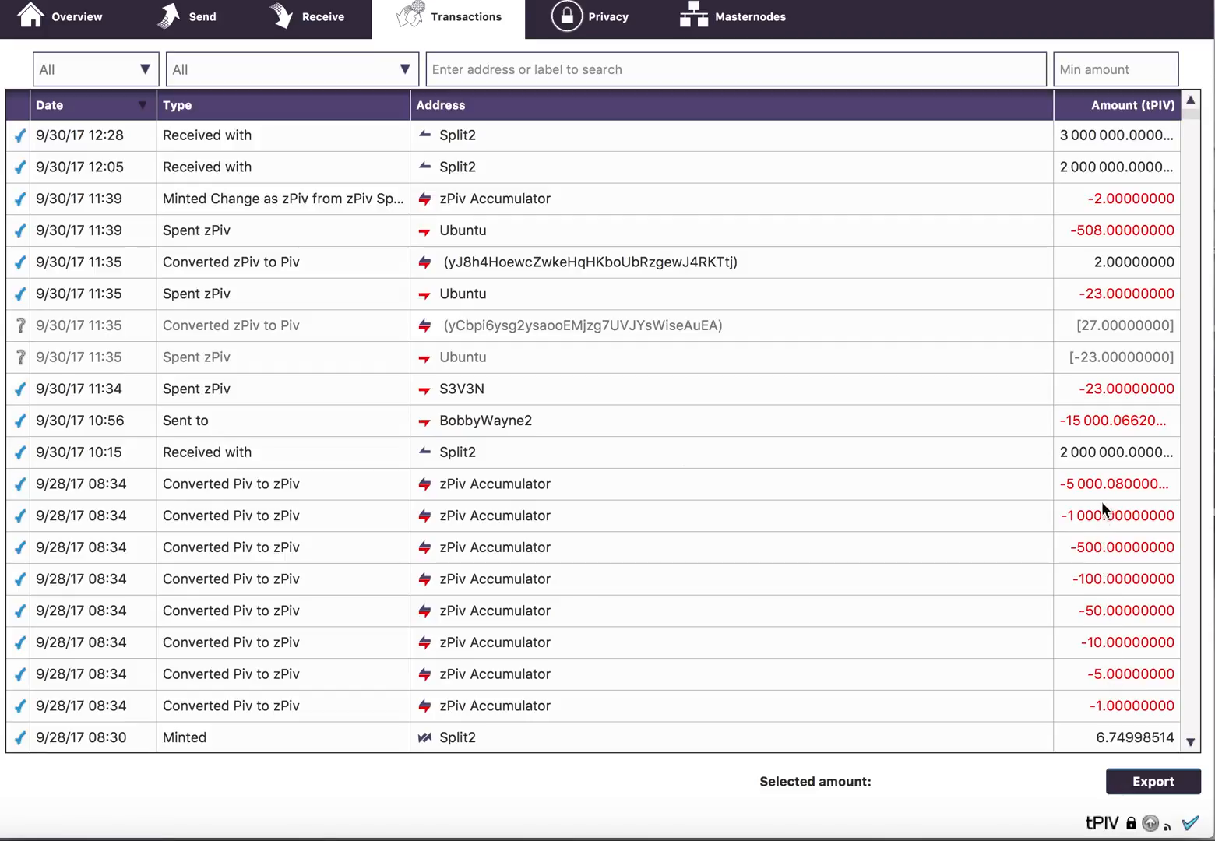
pyautogui.moveTo(1116, 516)
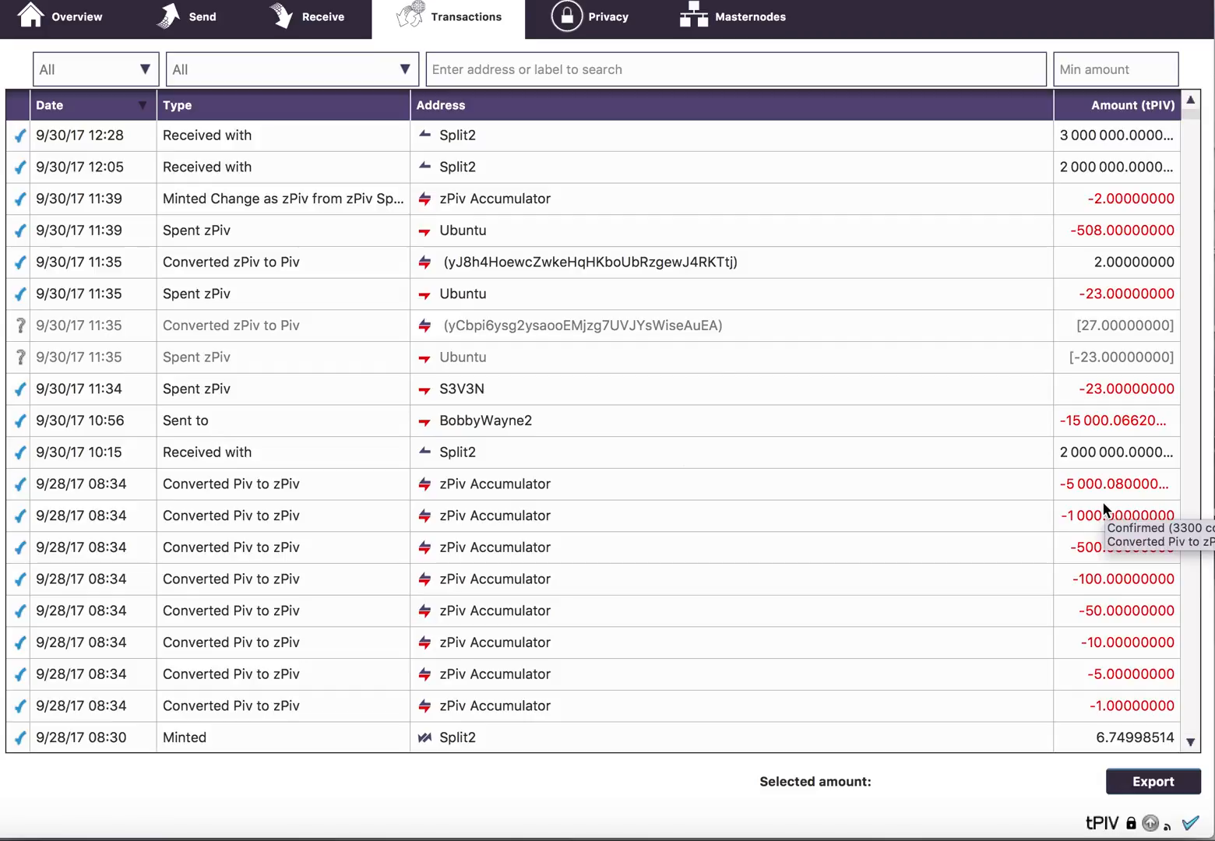
pyautogui.moveTo(610, 433)
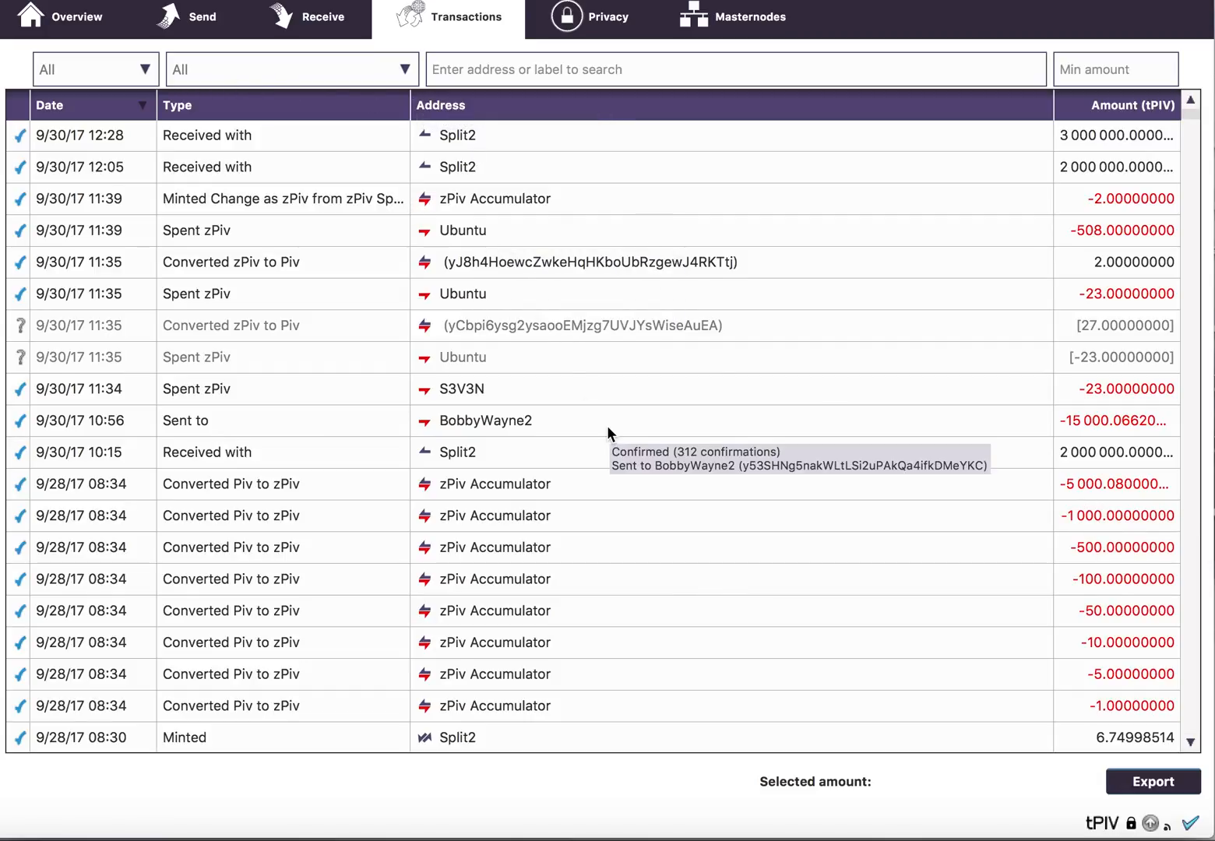
pyautogui.moveTo(617, 455)
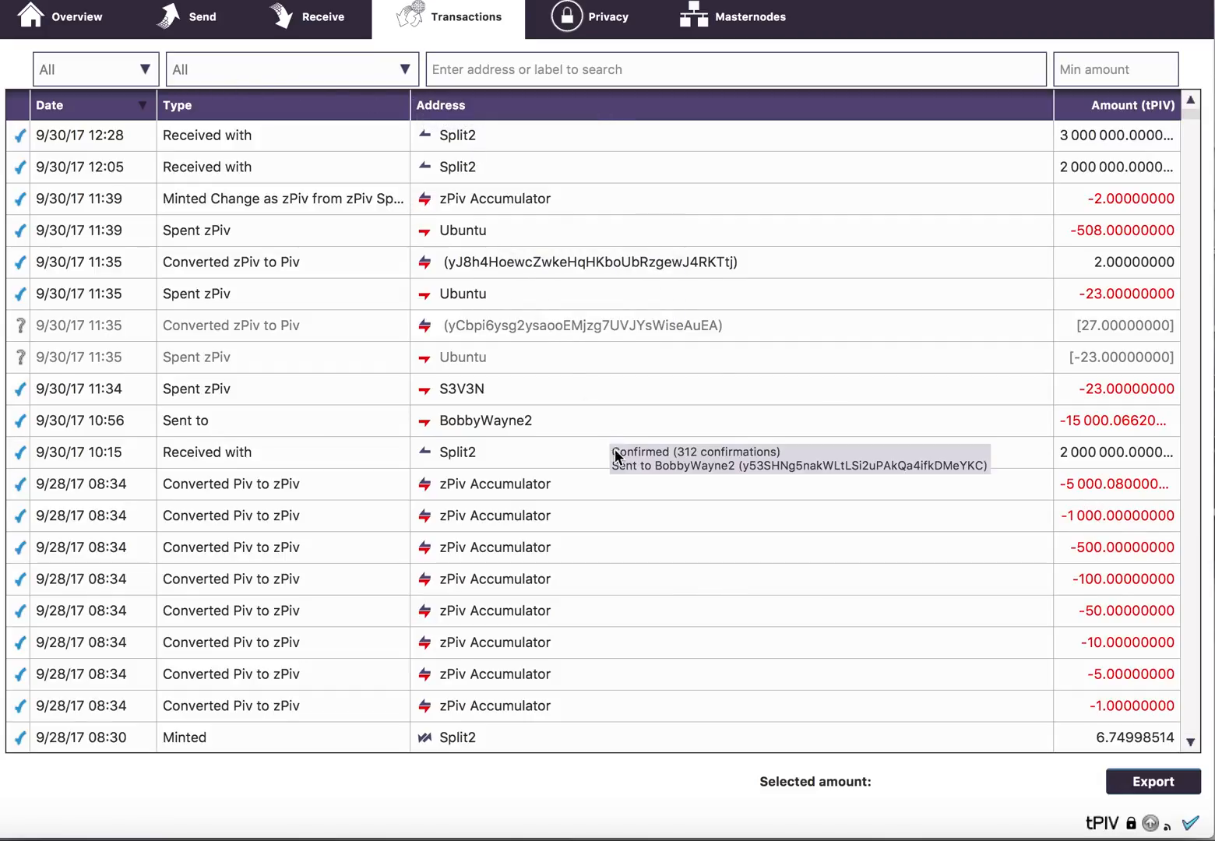
pyautogui.moveTo(623, 505)
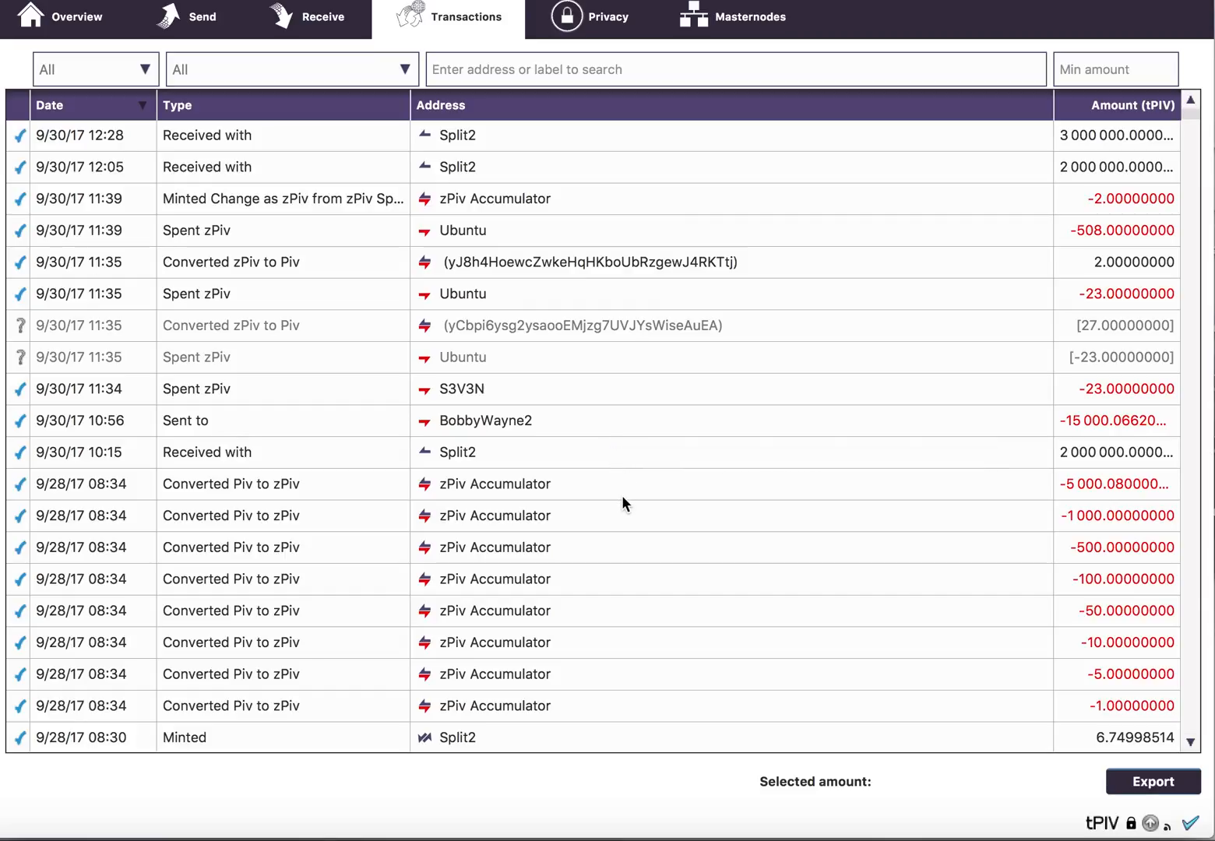
pyautogui.moveTo(623, 502)
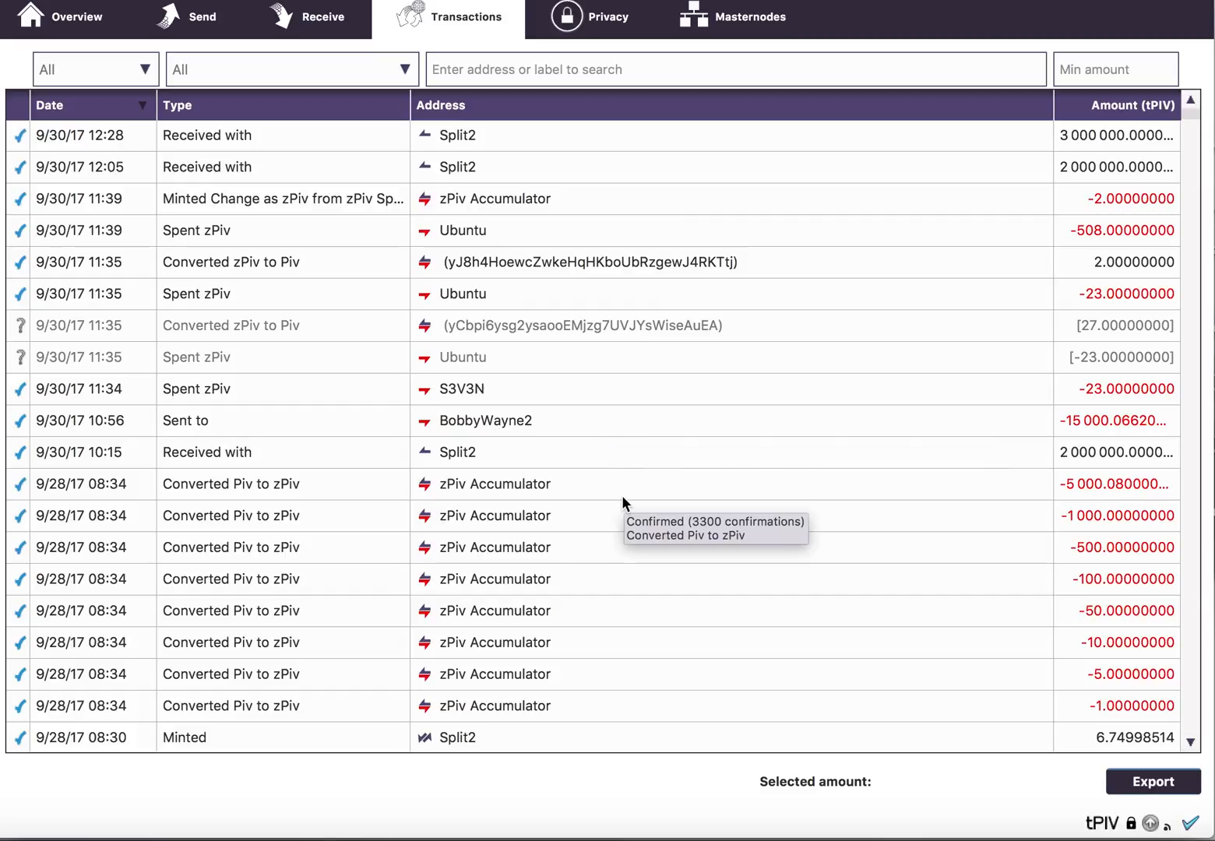
pyautogui.moveTo(620, 496)
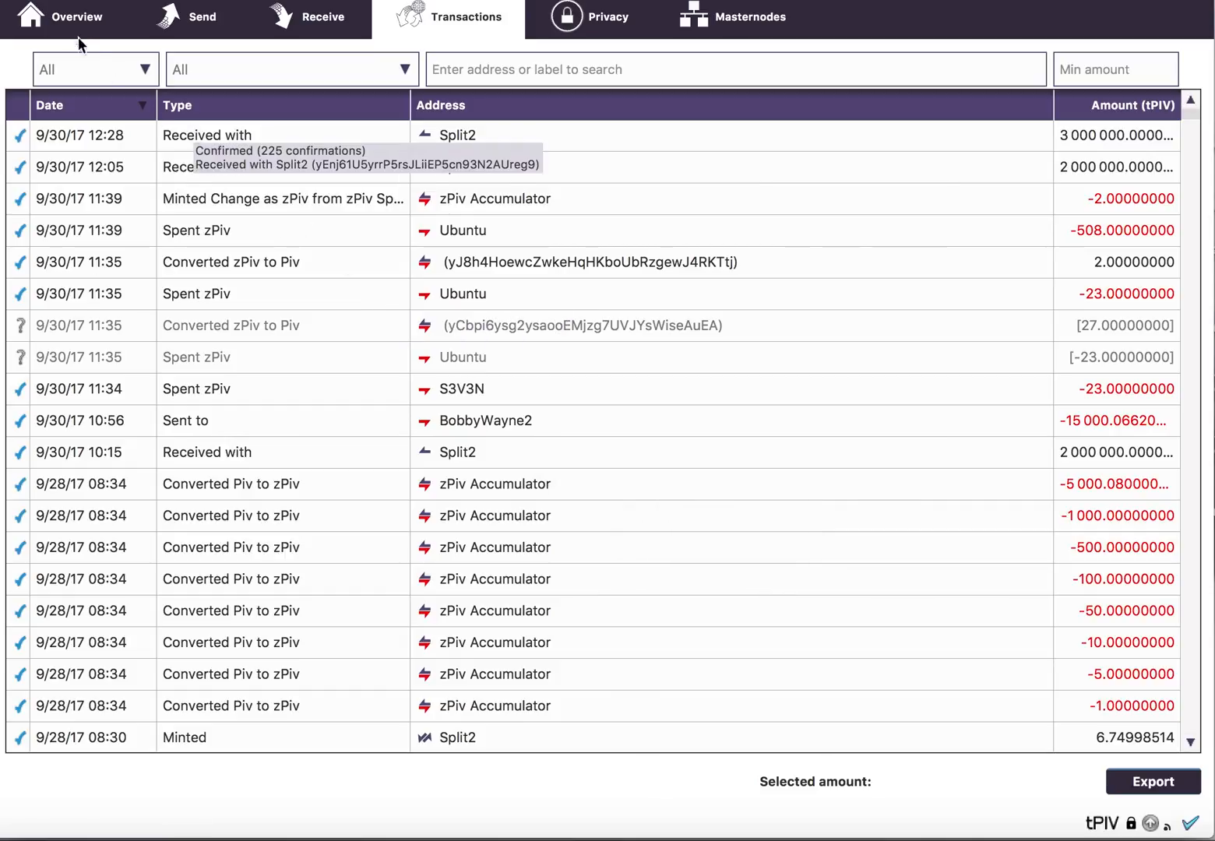
pyautogui.click(76, 15)
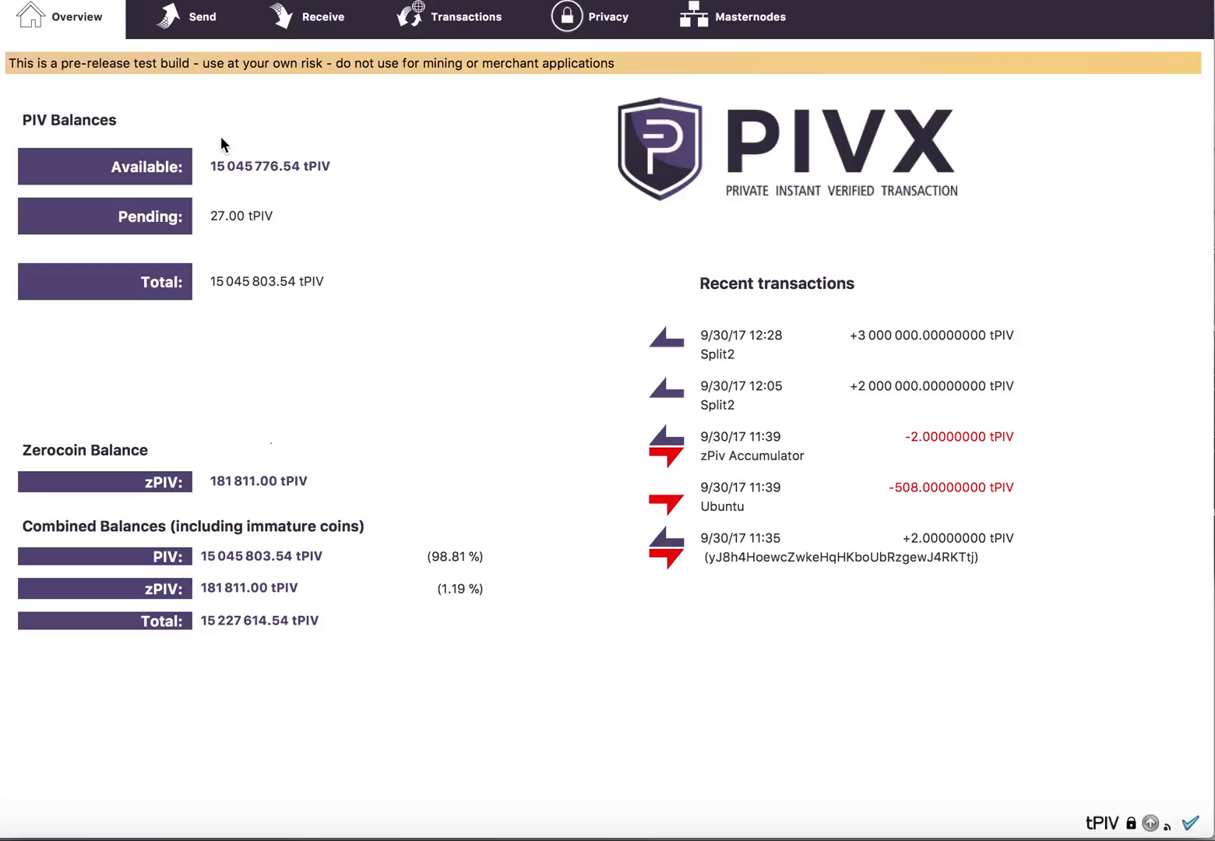
pyautogui.moveTo(445, 515)
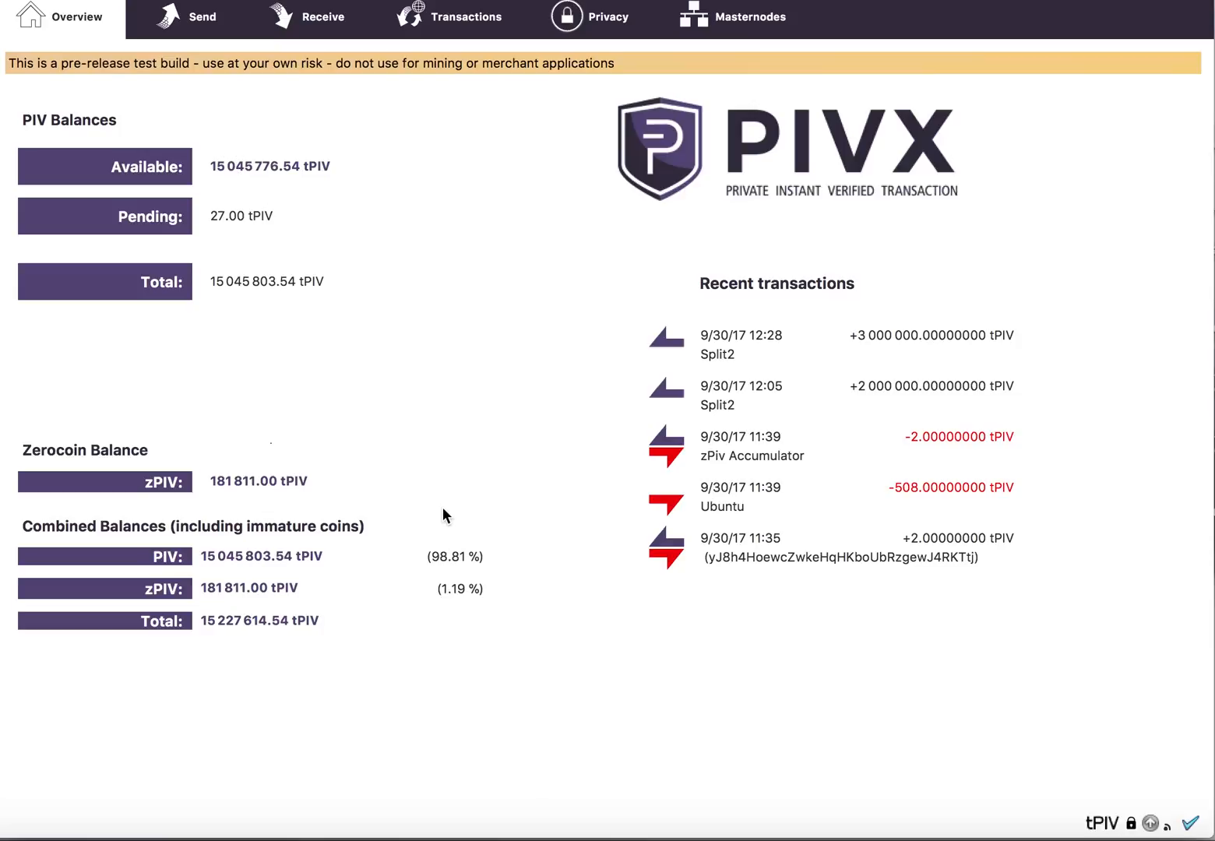